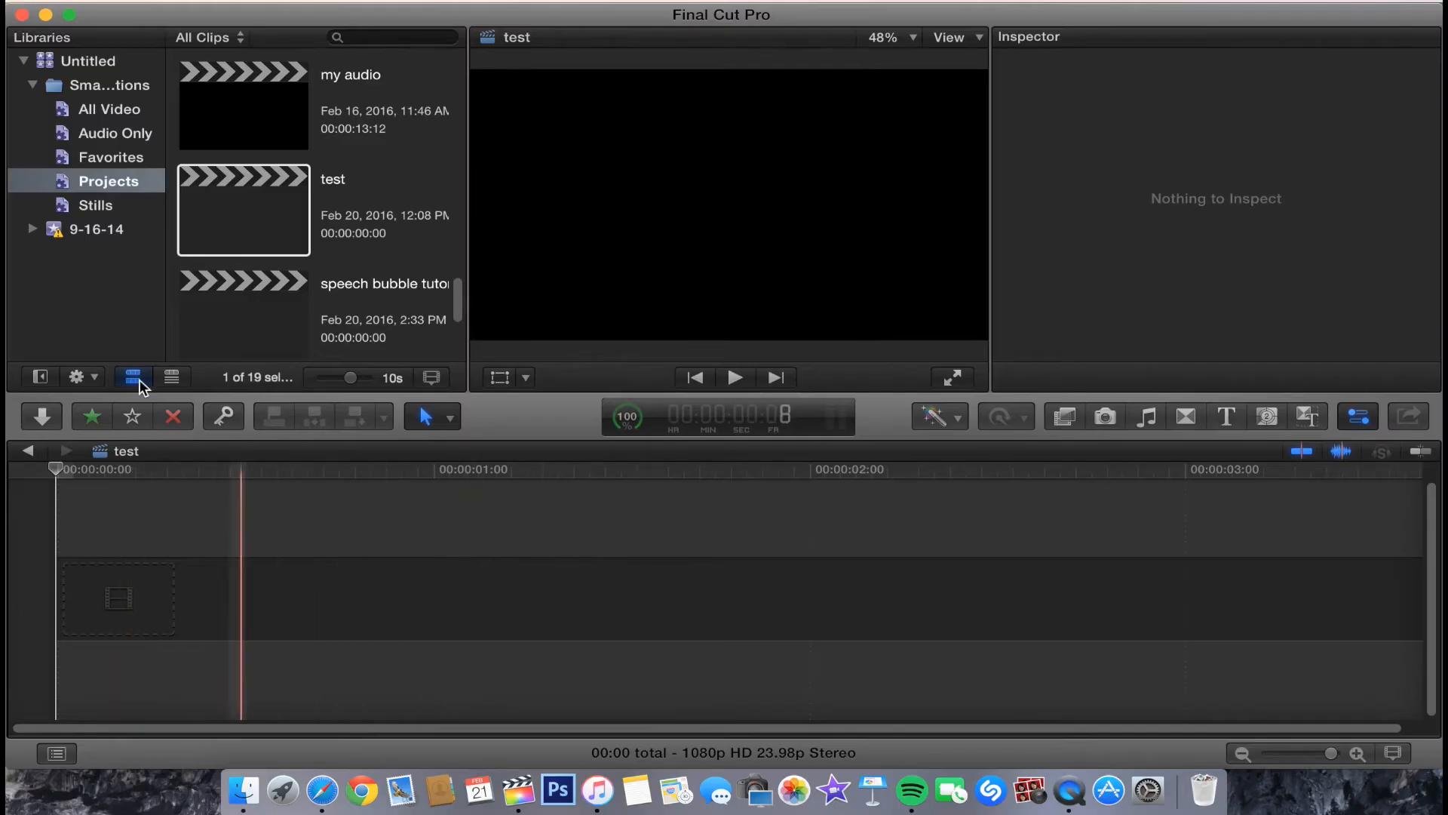
Open the 'test' project with the grunge texture stacked over the Second Chance clip
left_click(109, 109)
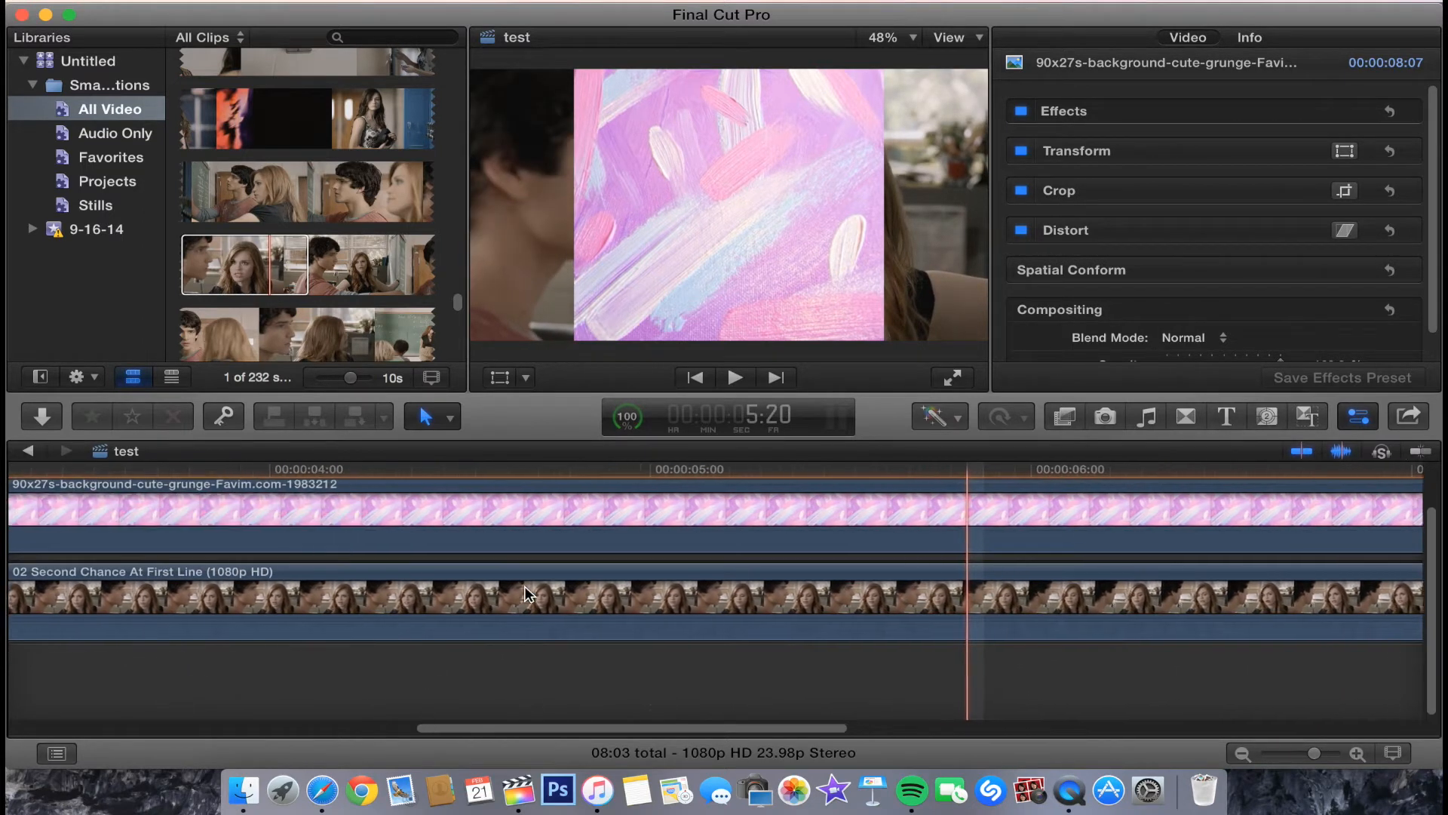
Skim early and later moments of the Second Chance scene in the timeline
scroll("left", 3)
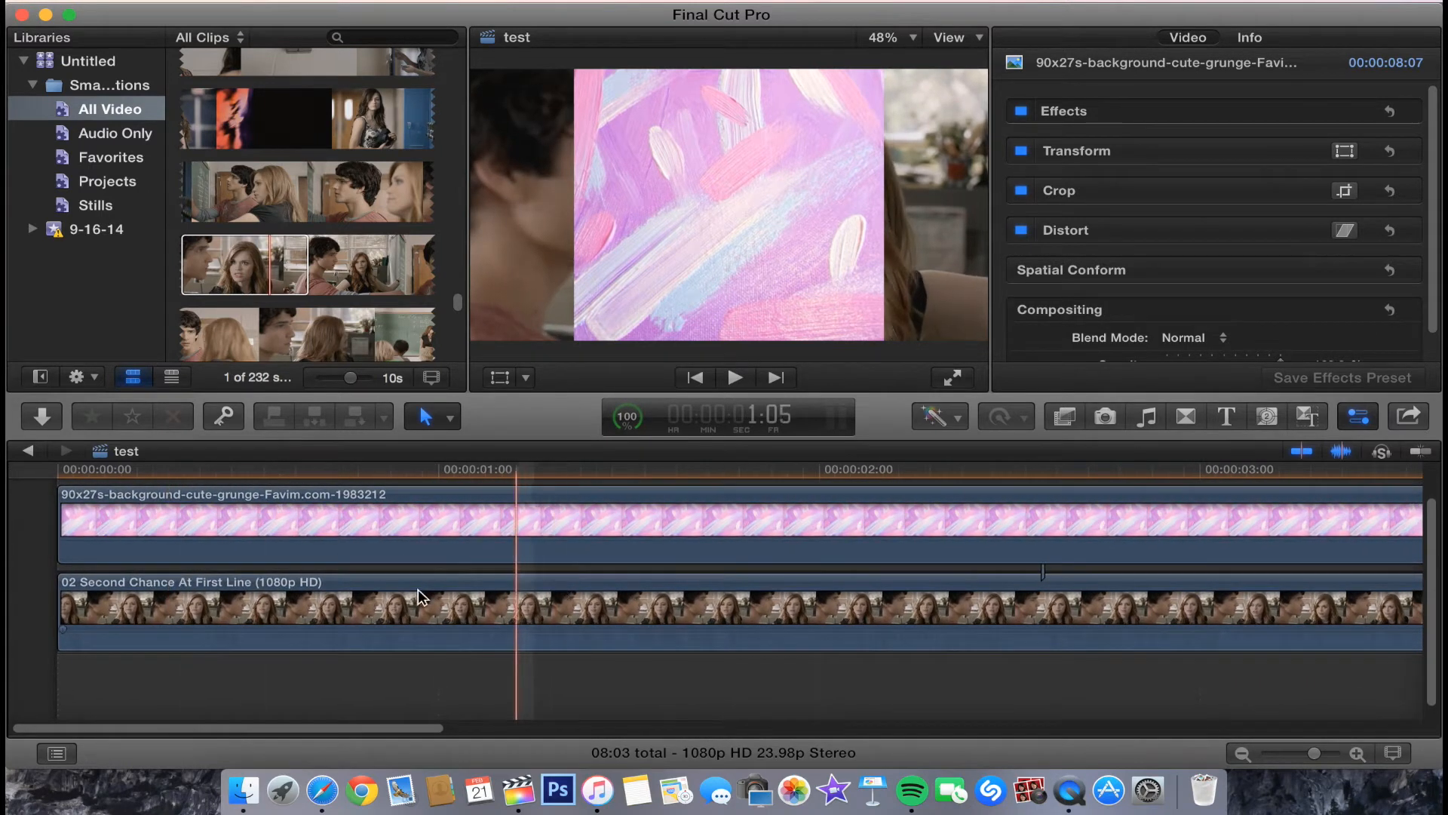
left_click(592, 605)
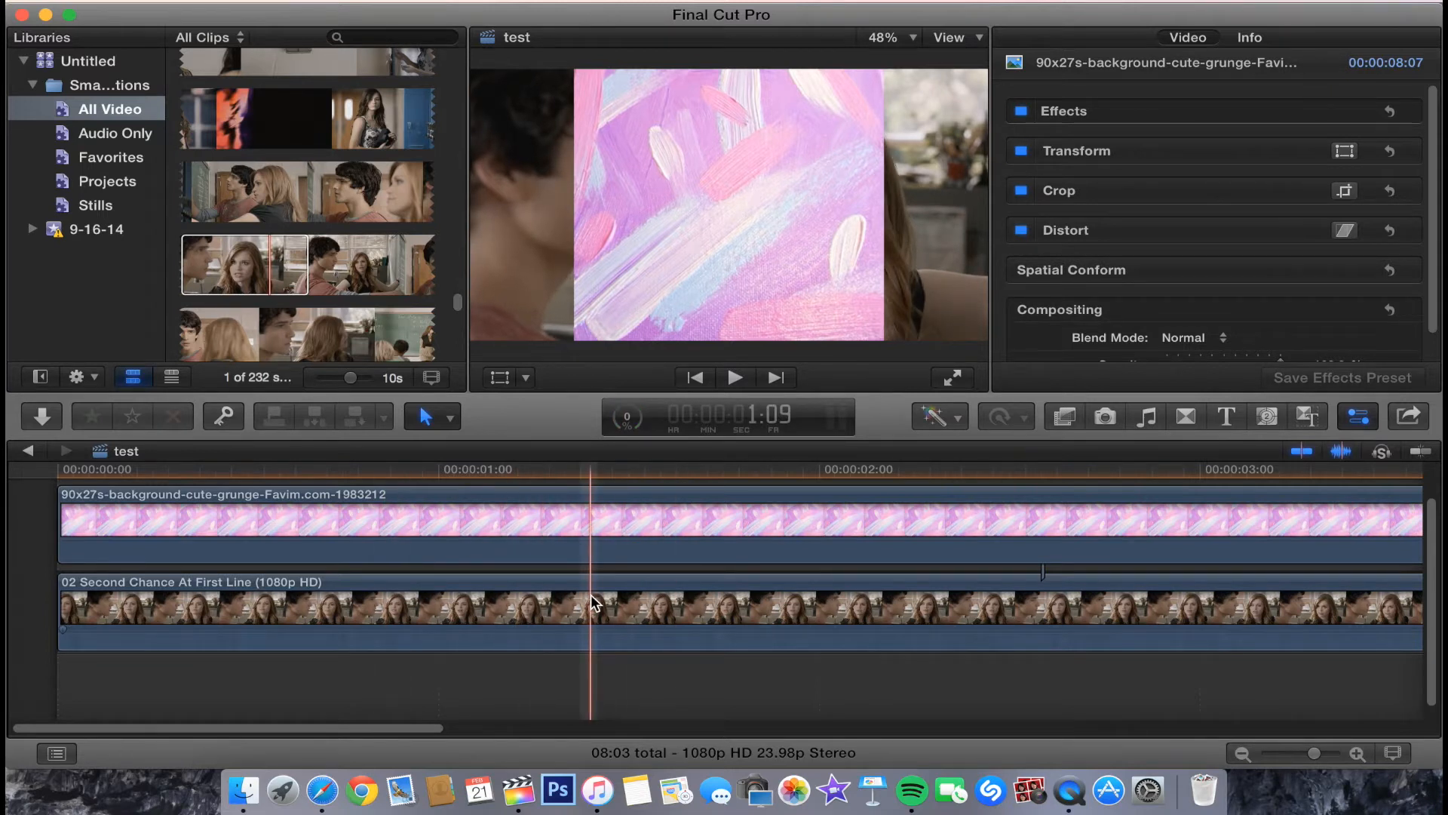
left_click(362, 617)
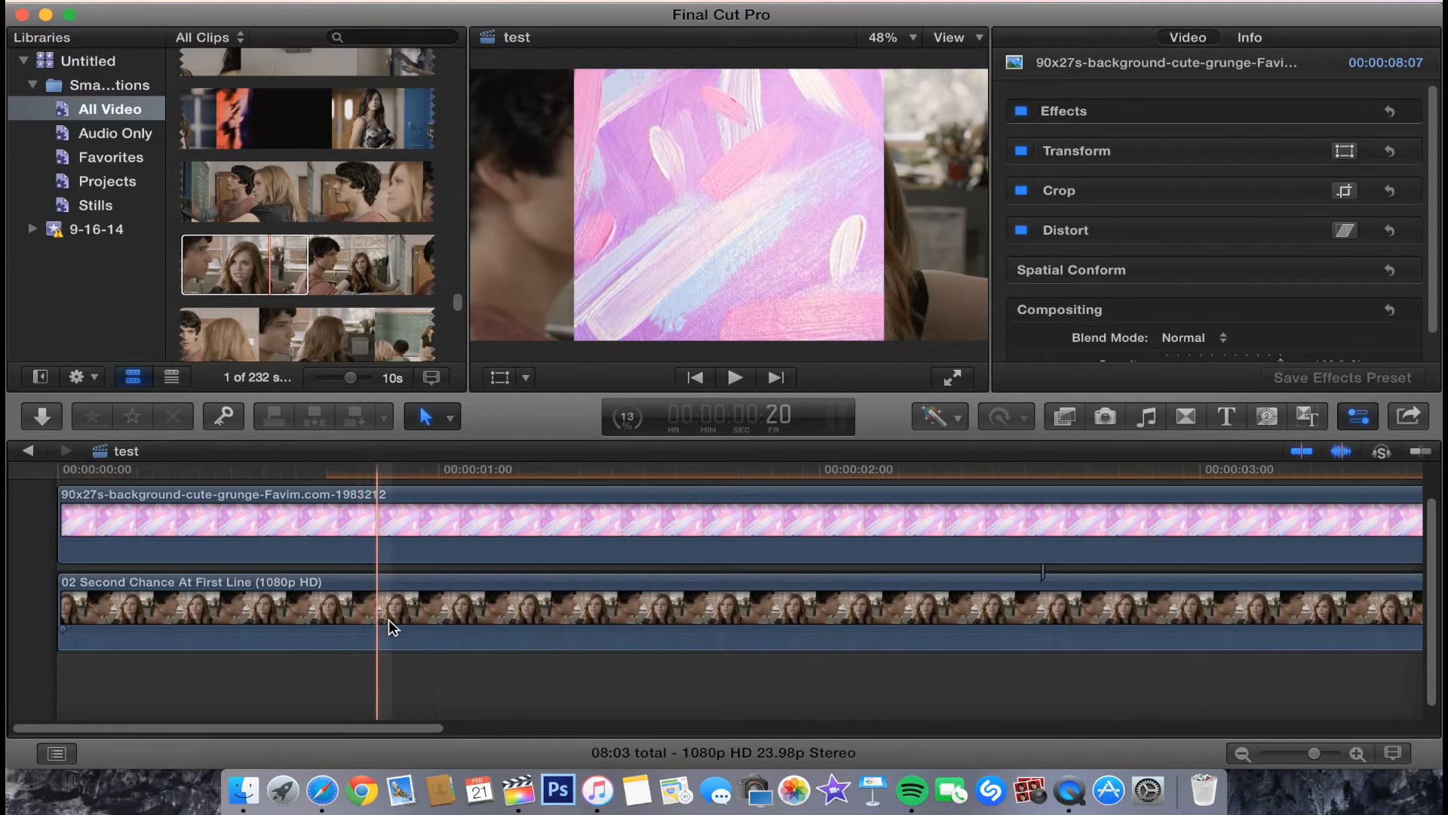
left_click(488, 518)
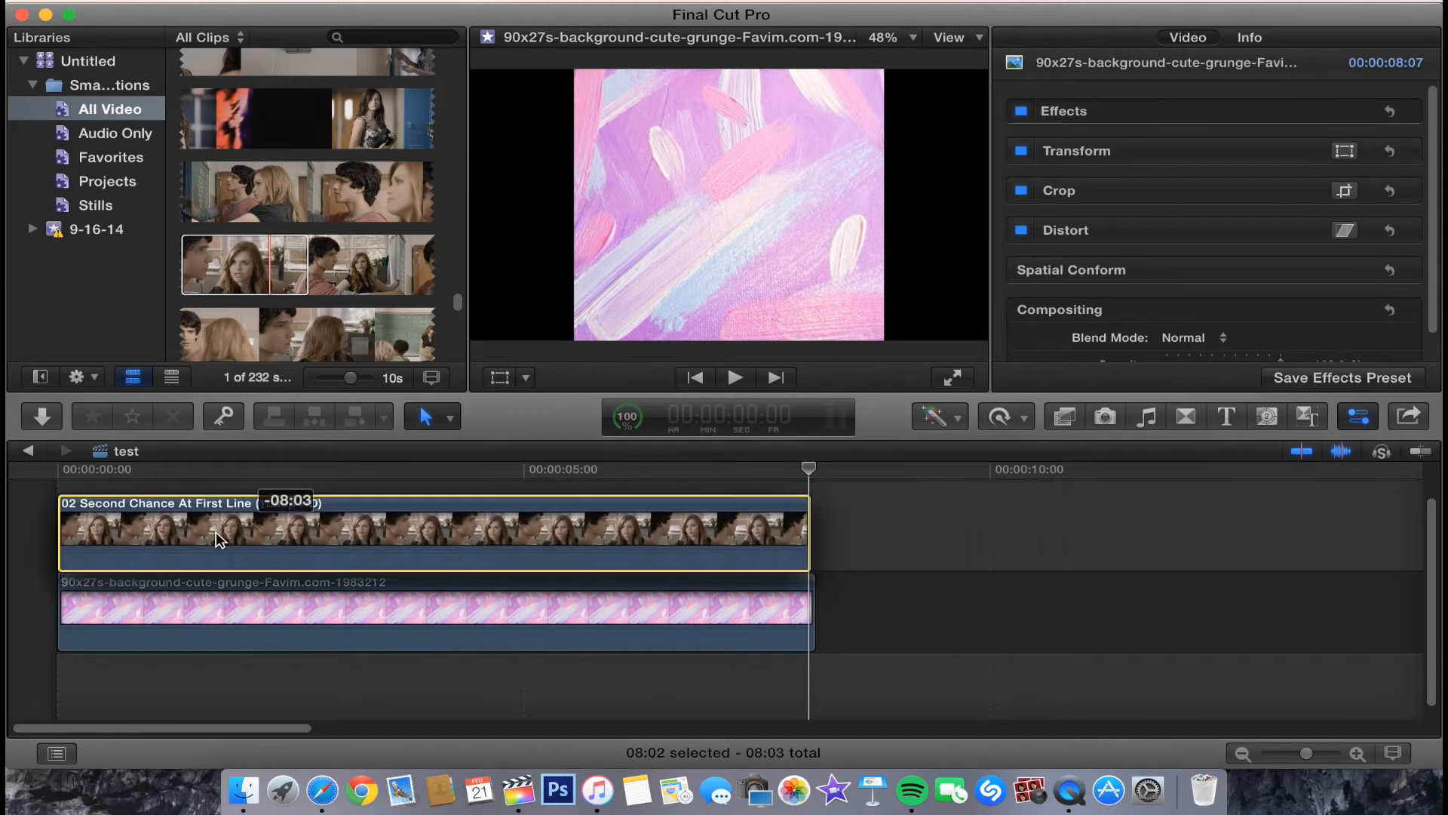
Apply the Draw Mask effect from the Masks category of the Effects browser
left_click(420, 539)
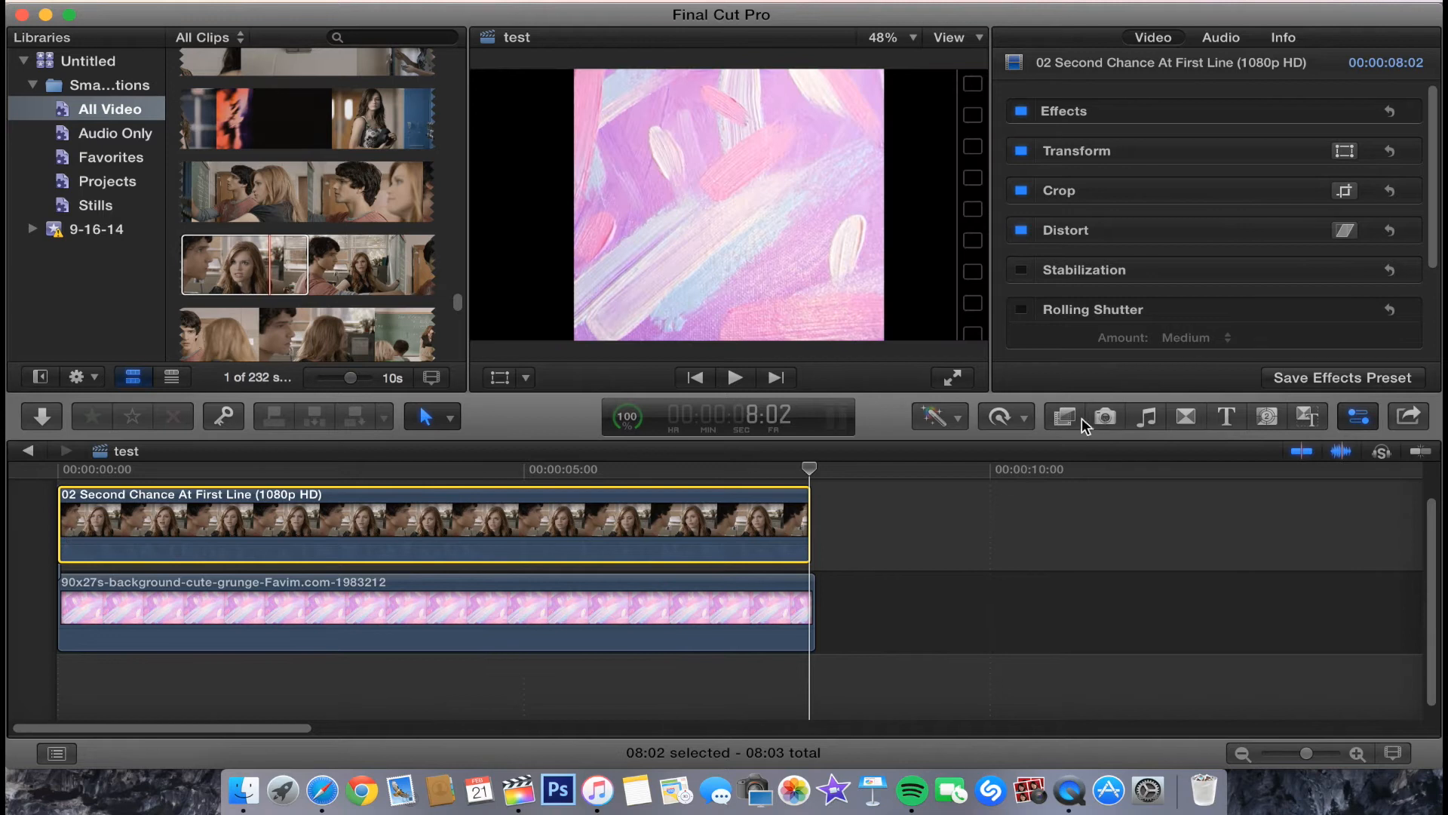
left_click(1062, 415)
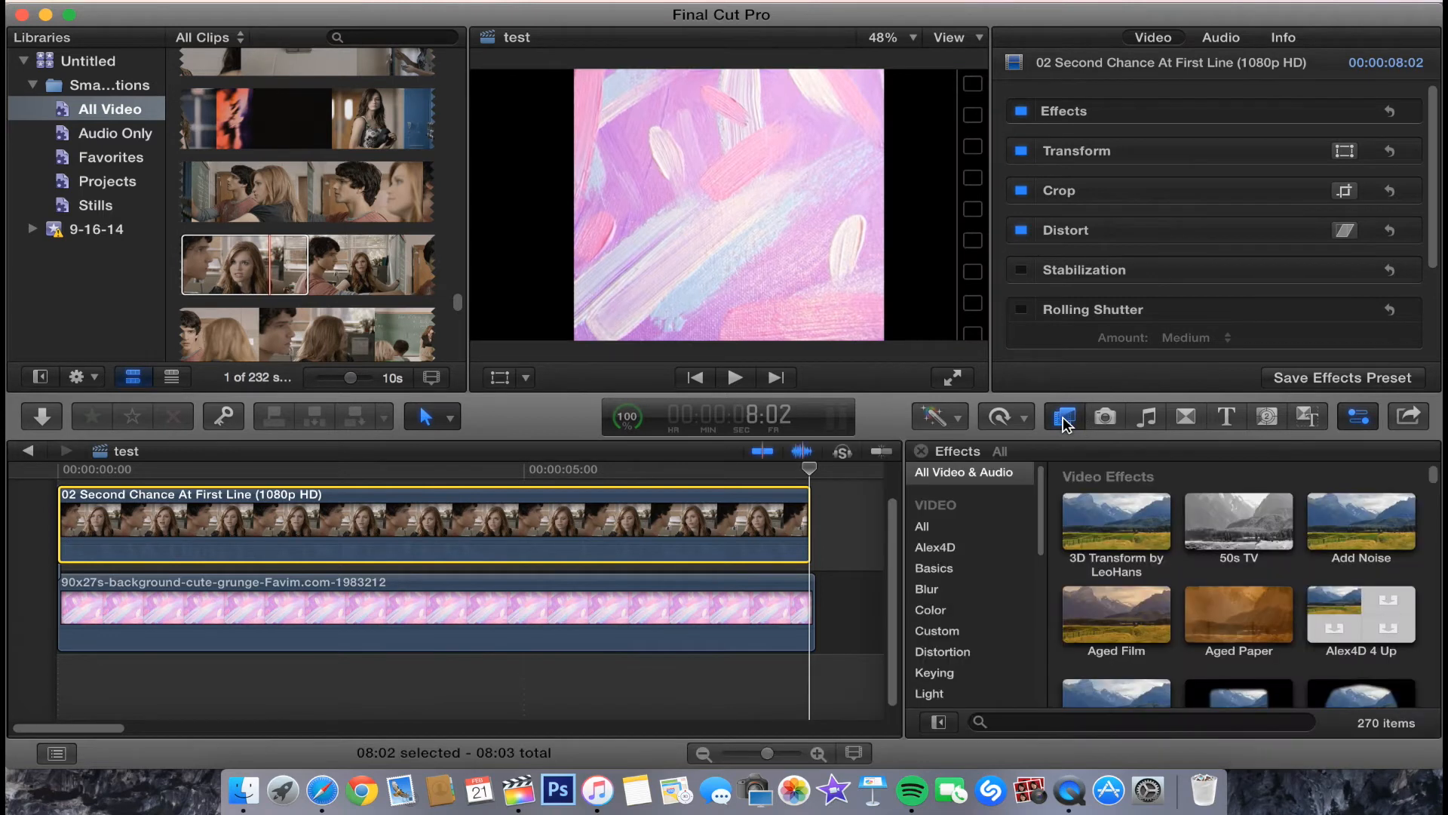
scroll("down", 3)
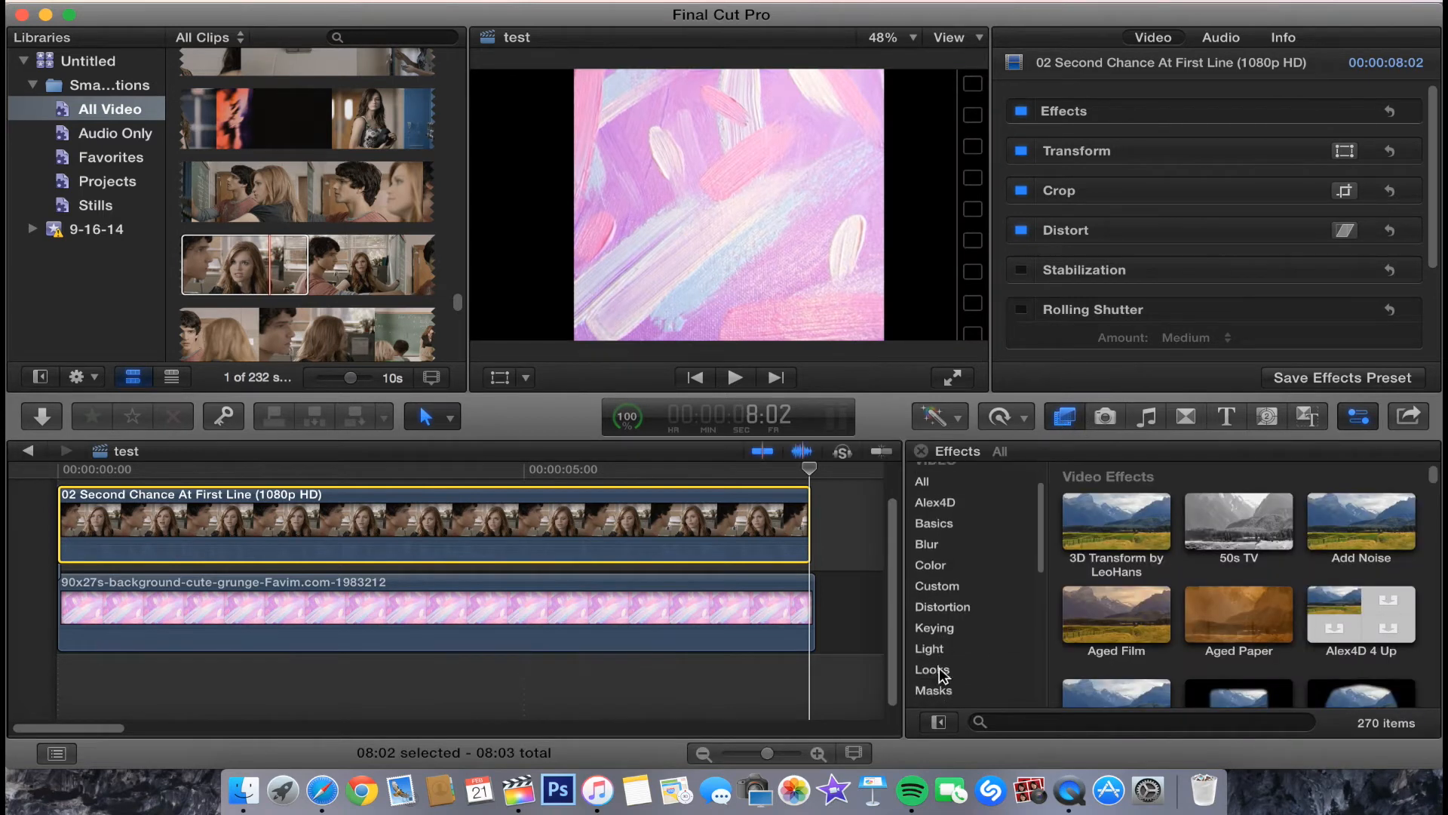
left_click(934, 674)
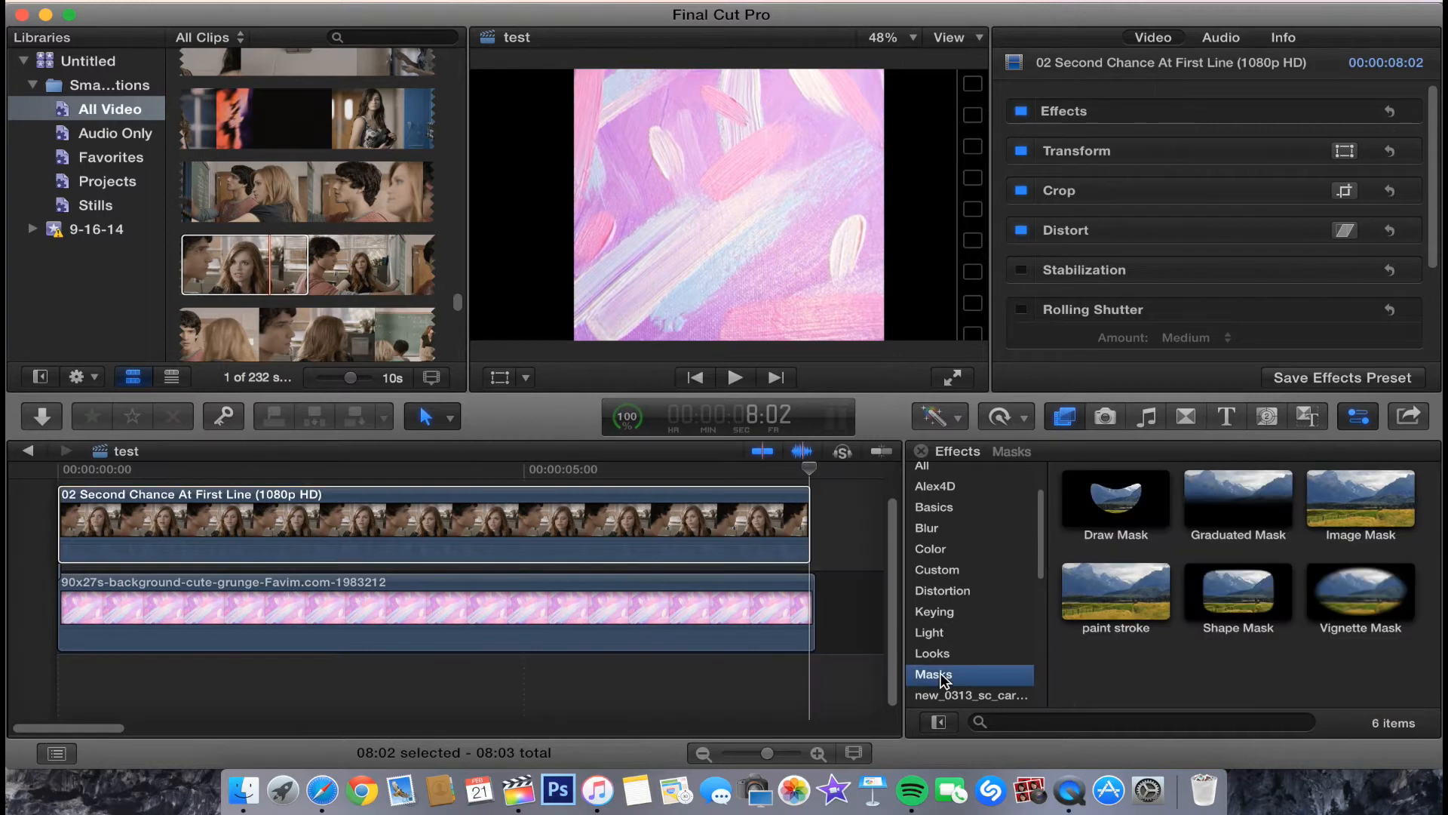
left_click(1115, 498)
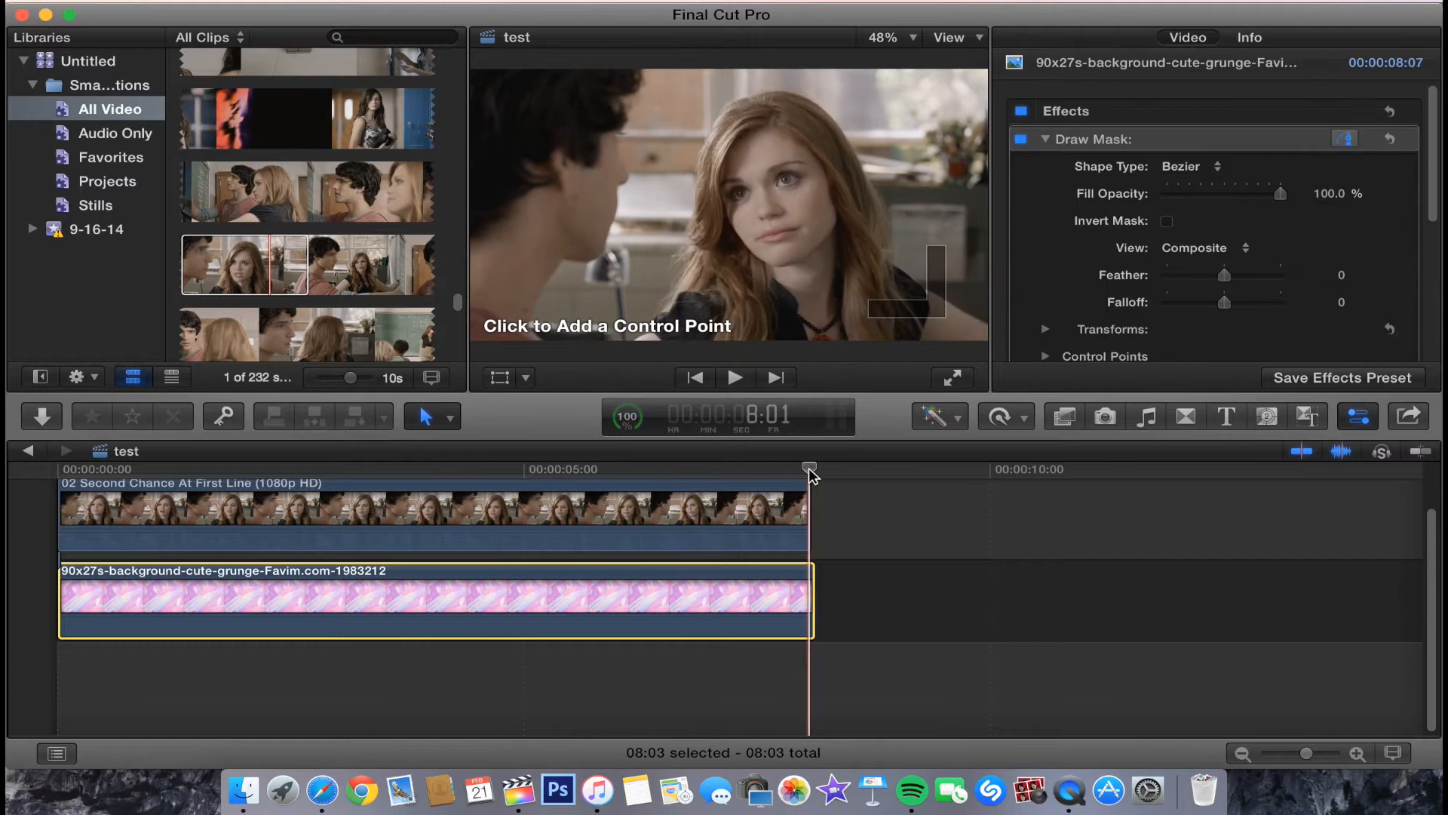
left_click(386, 469)
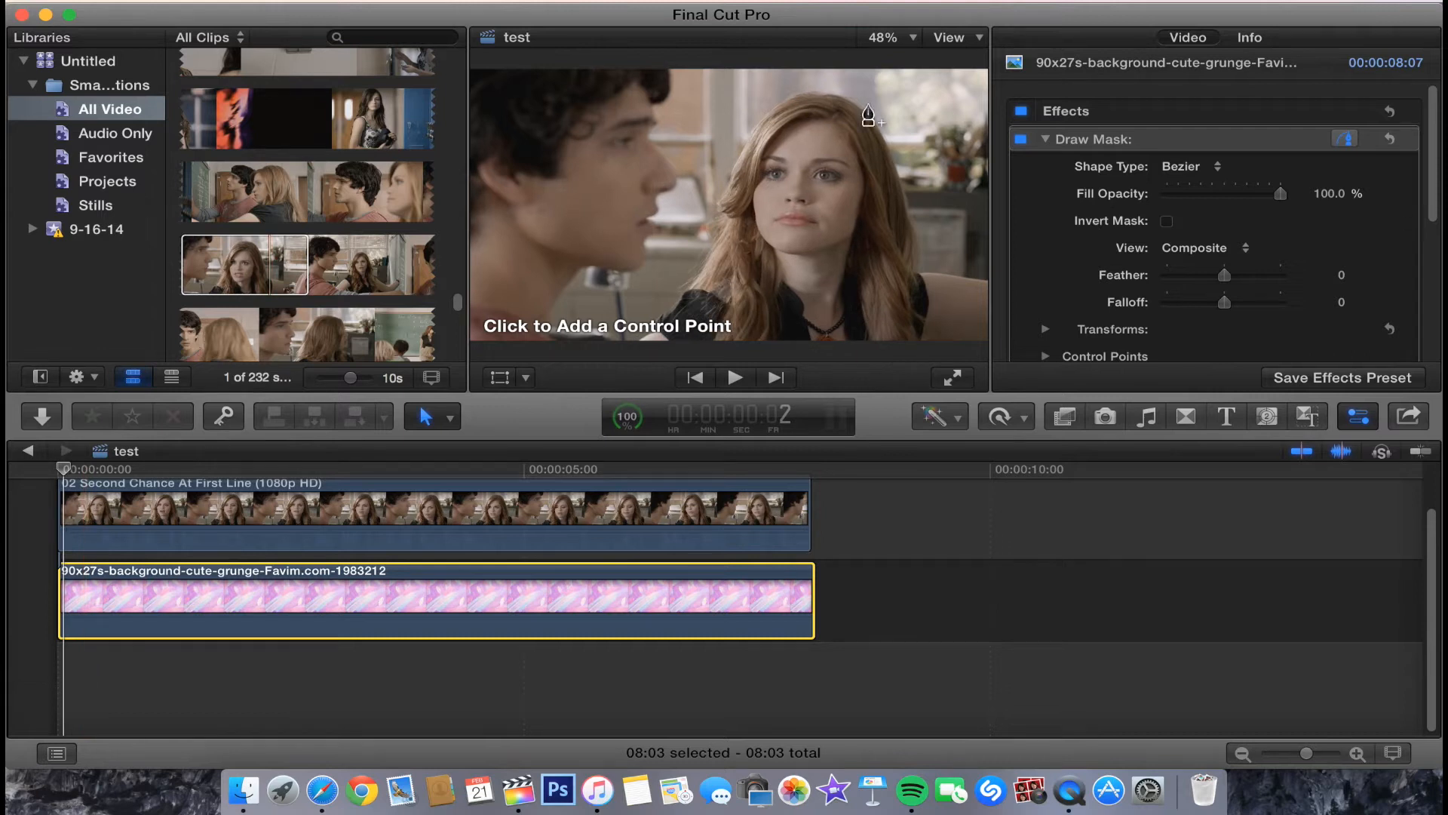
Zoom the viewer to 200% and place mask points around her face, cheek, forehead and eye
left_click(889, 37)
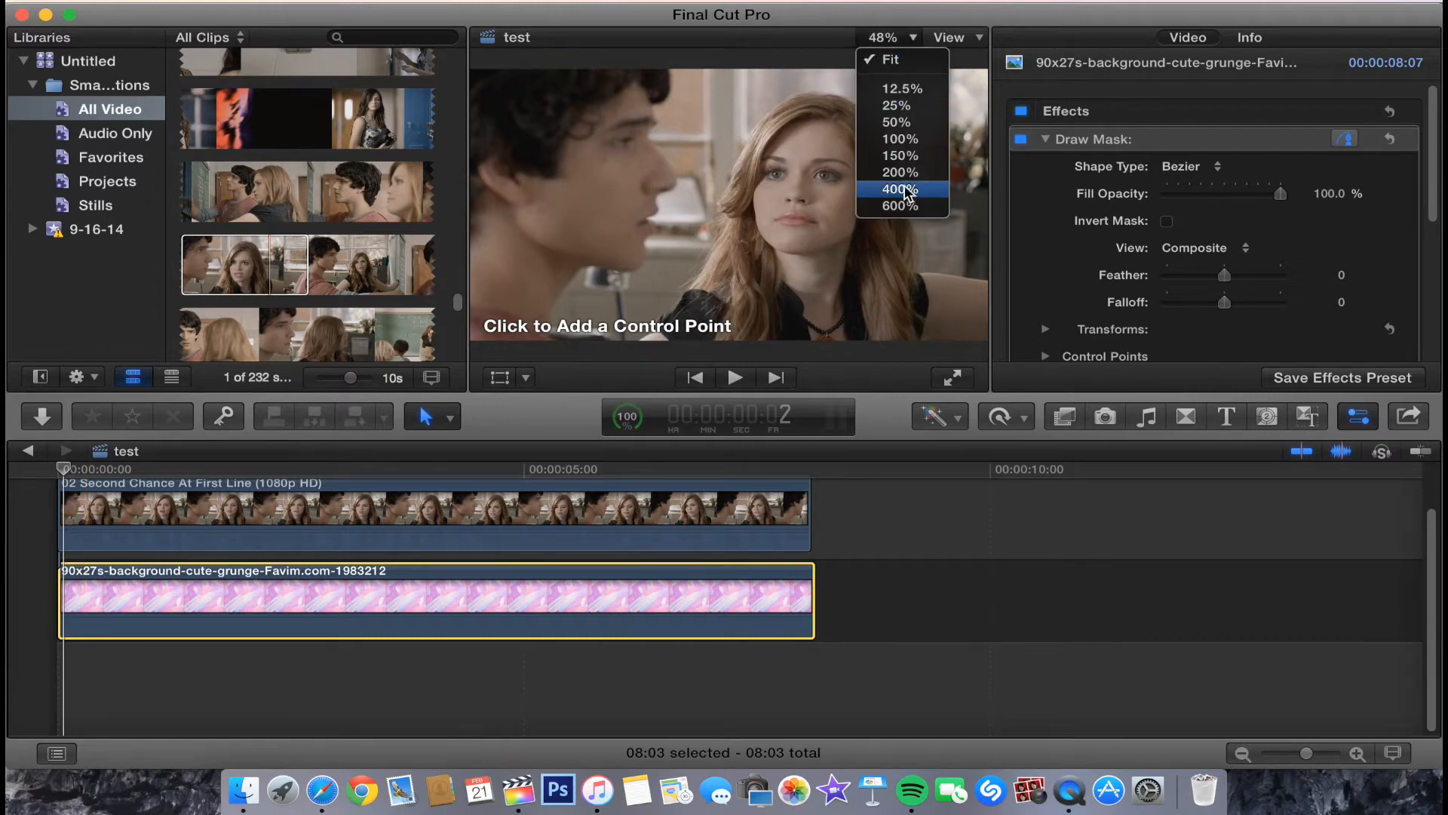
left_click(896, 172)
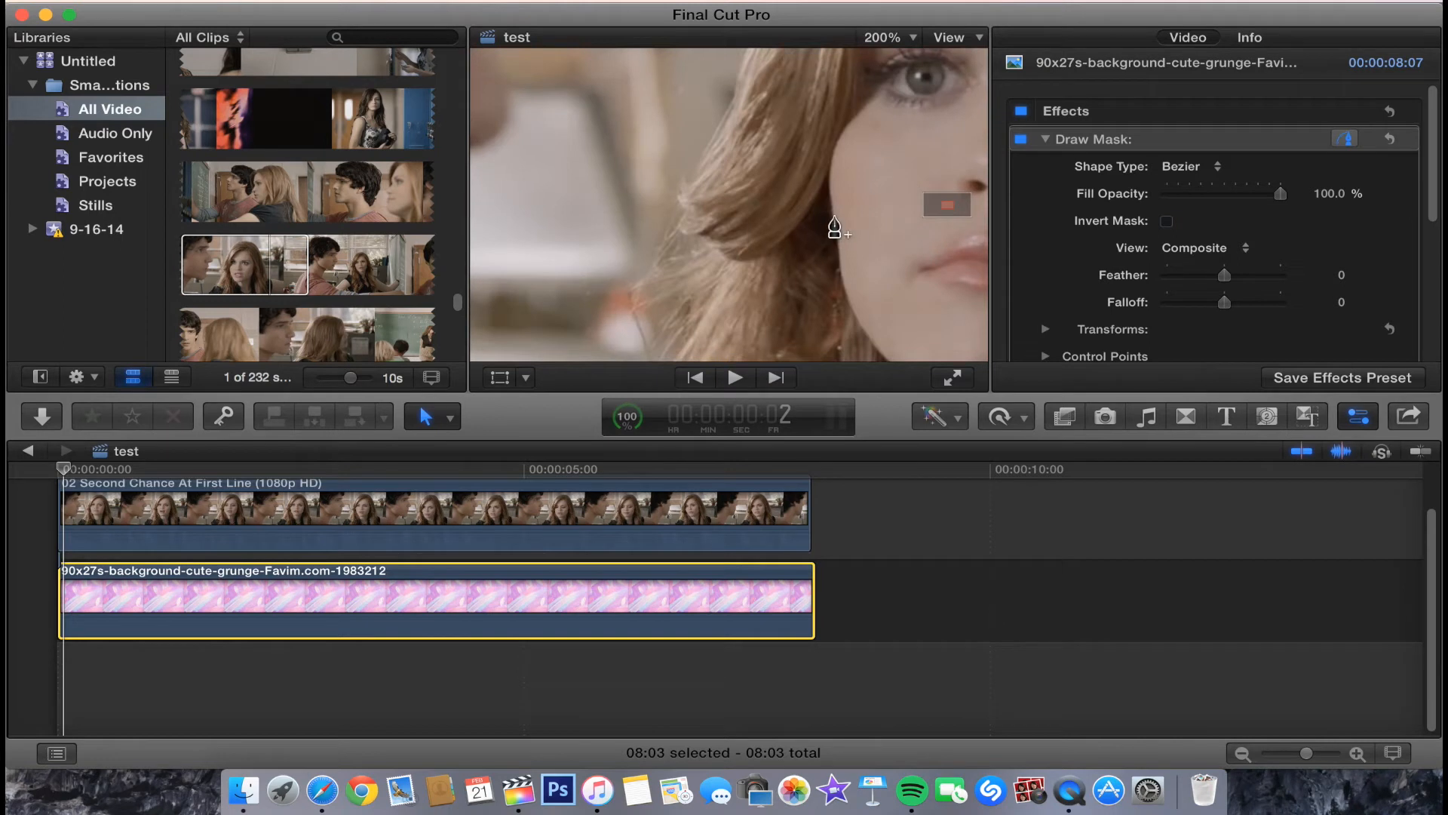
left_click(835, 217)
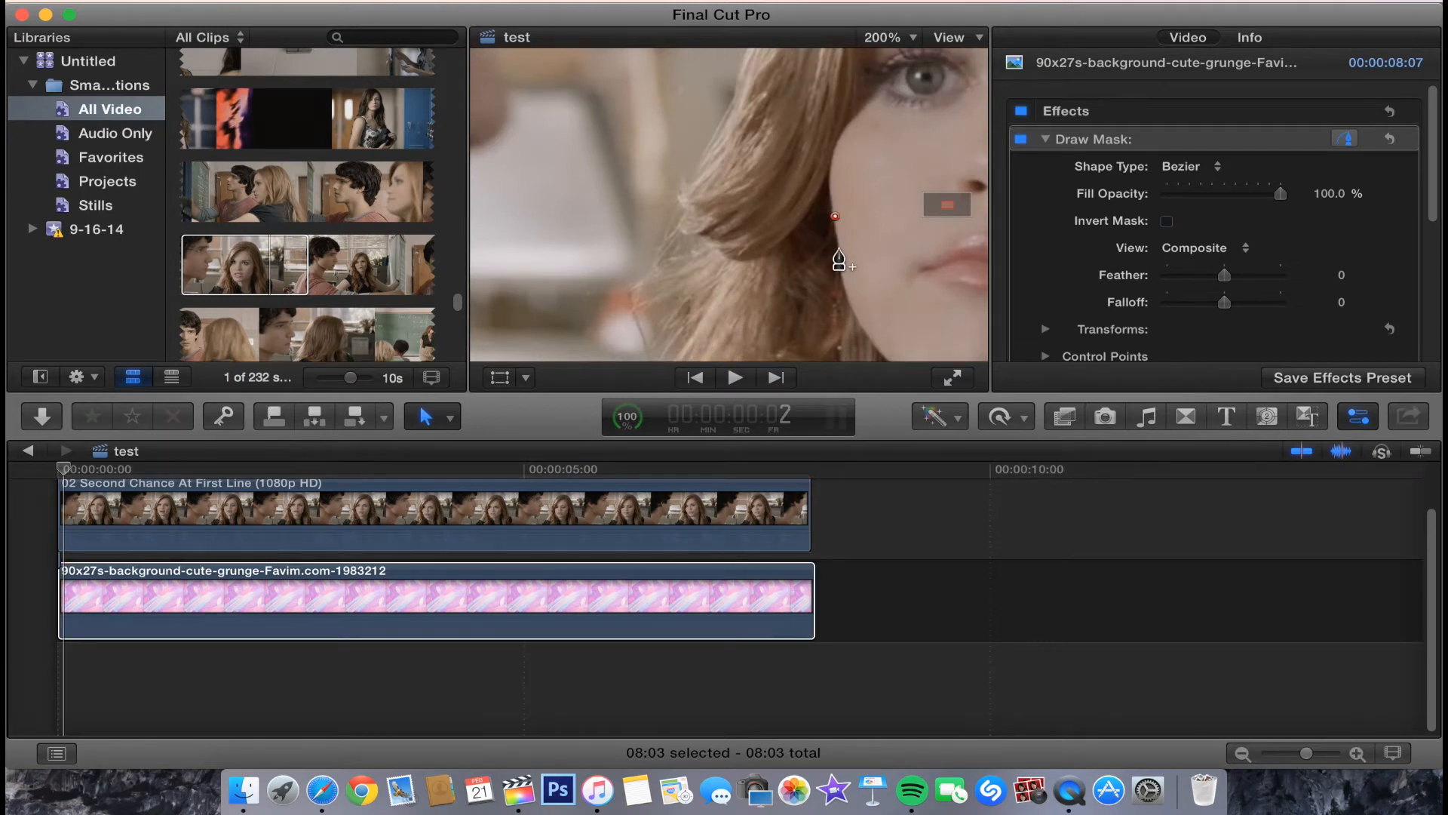
left_click(844, 291)
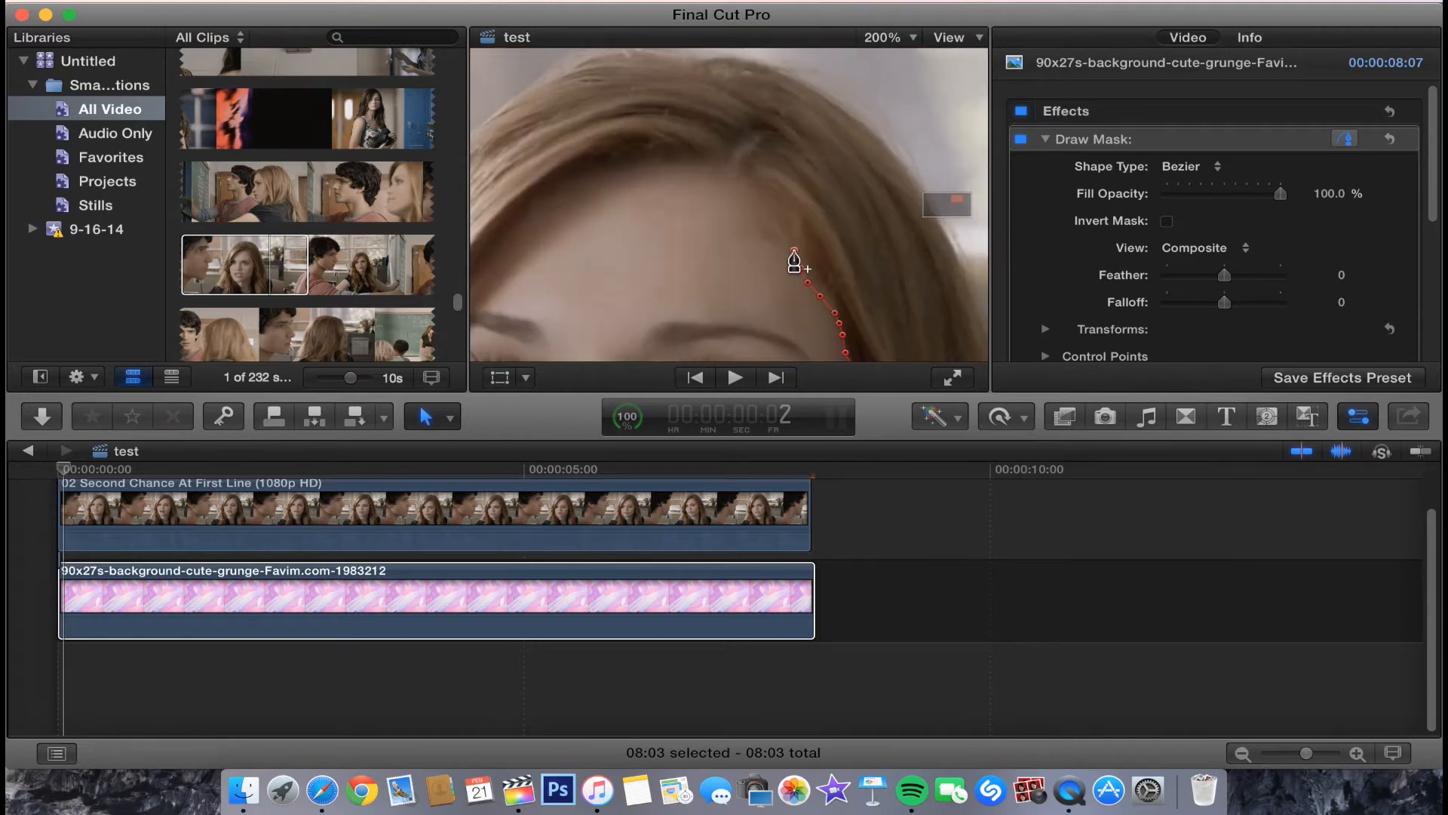
left_click(668, 169)
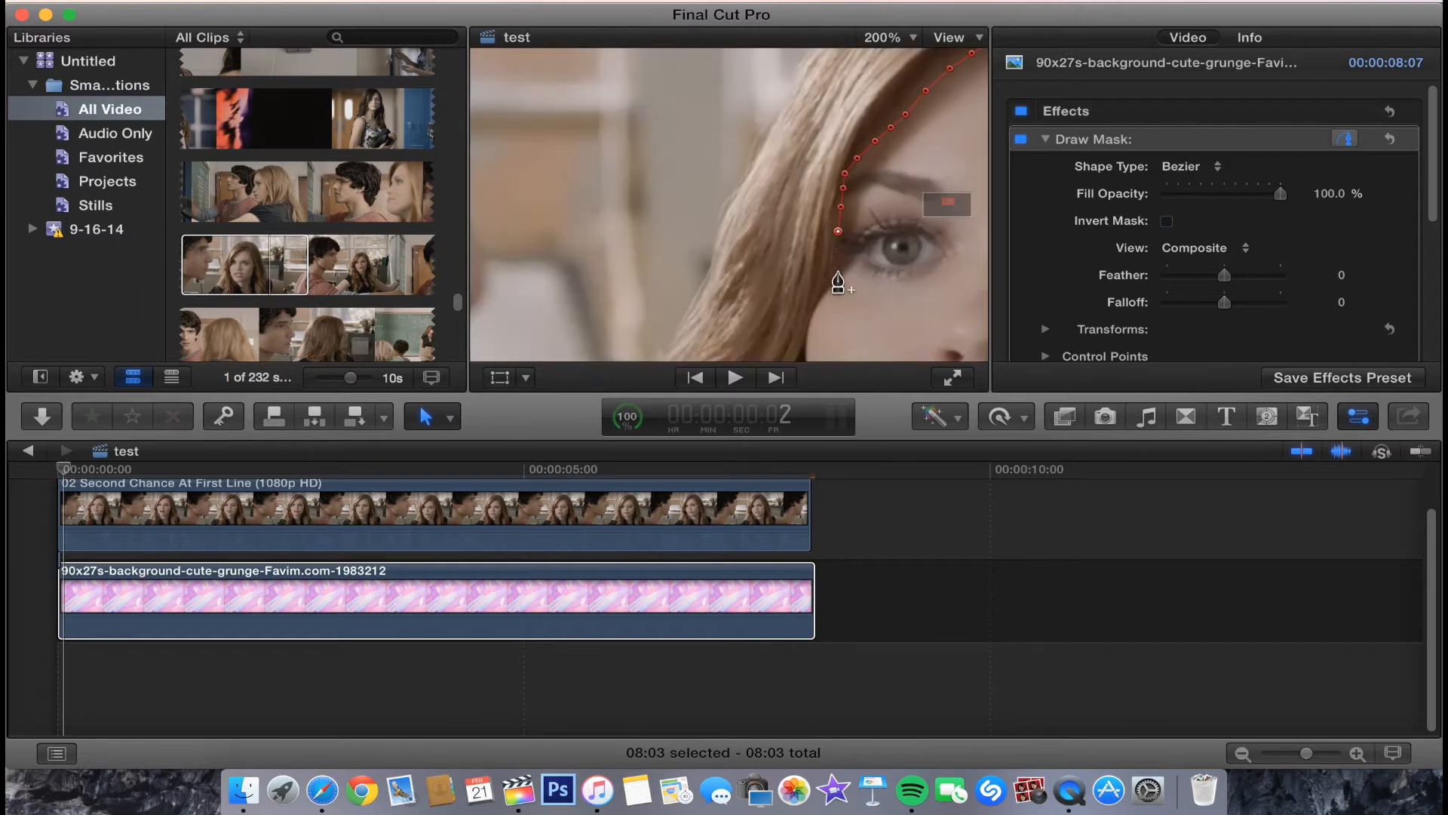
left_click(1192, 166)
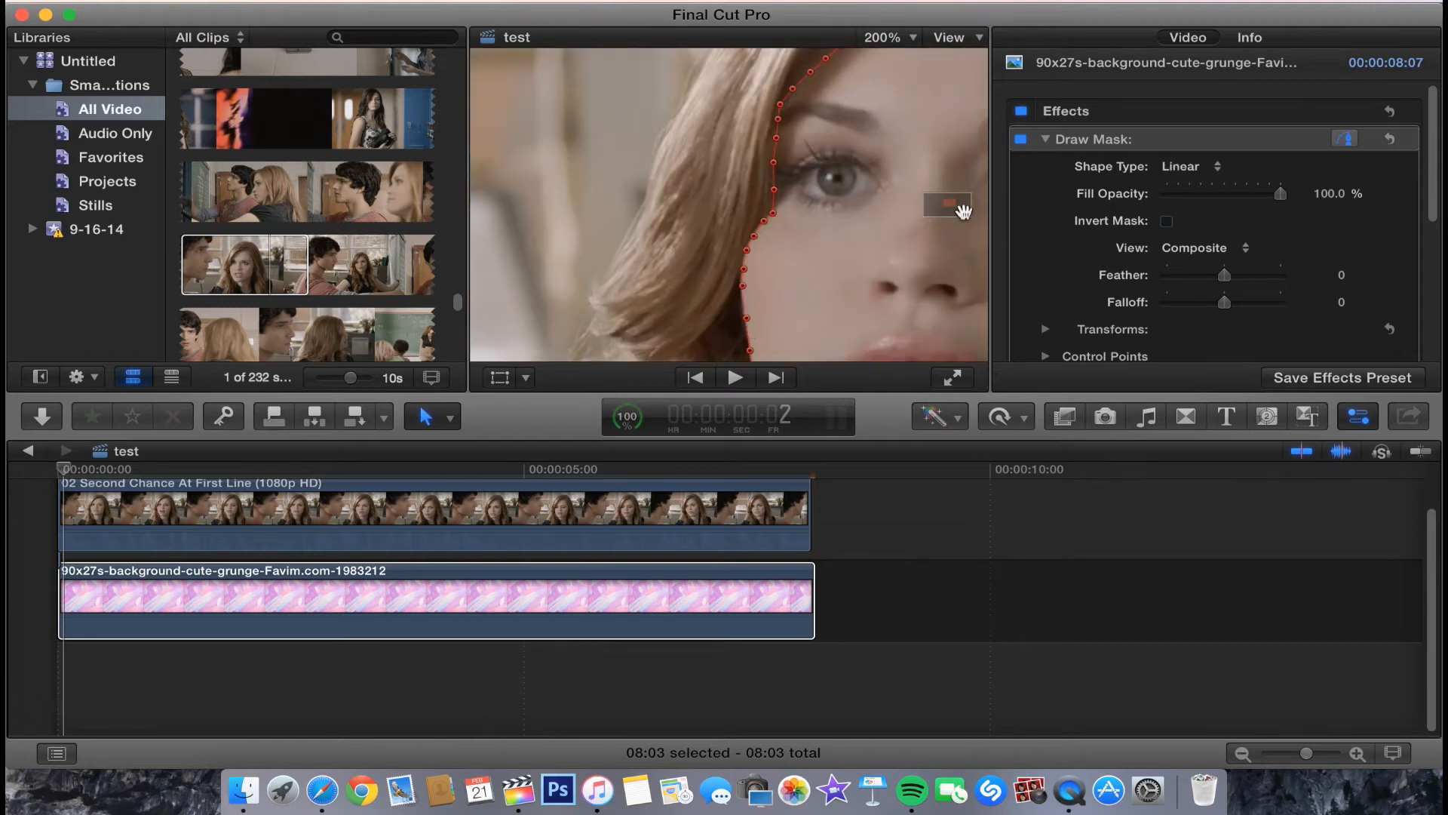
left_click(881, 37)
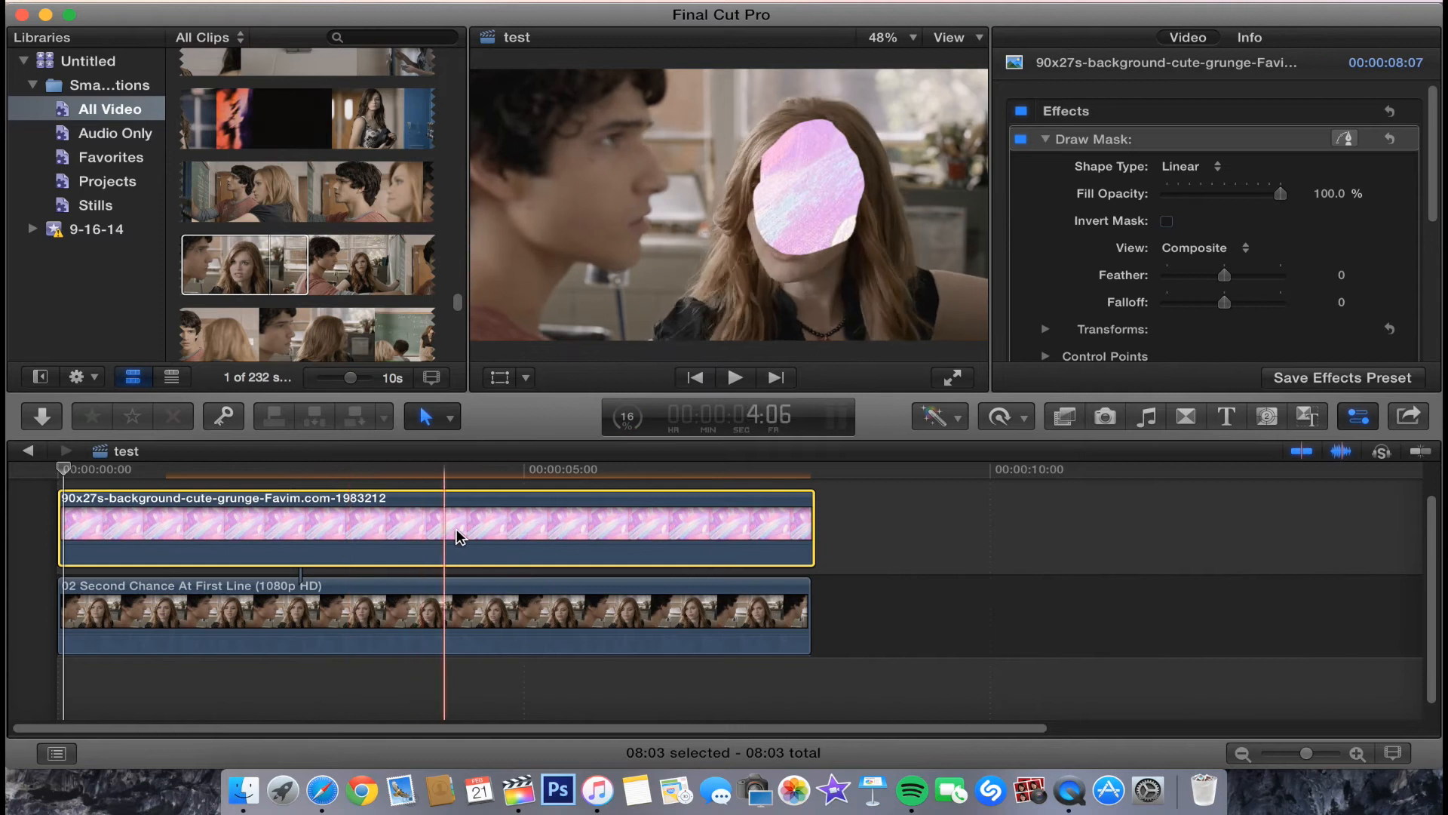
Skim several moments of the scene to review the face mask alignment
left_click(490, 535)
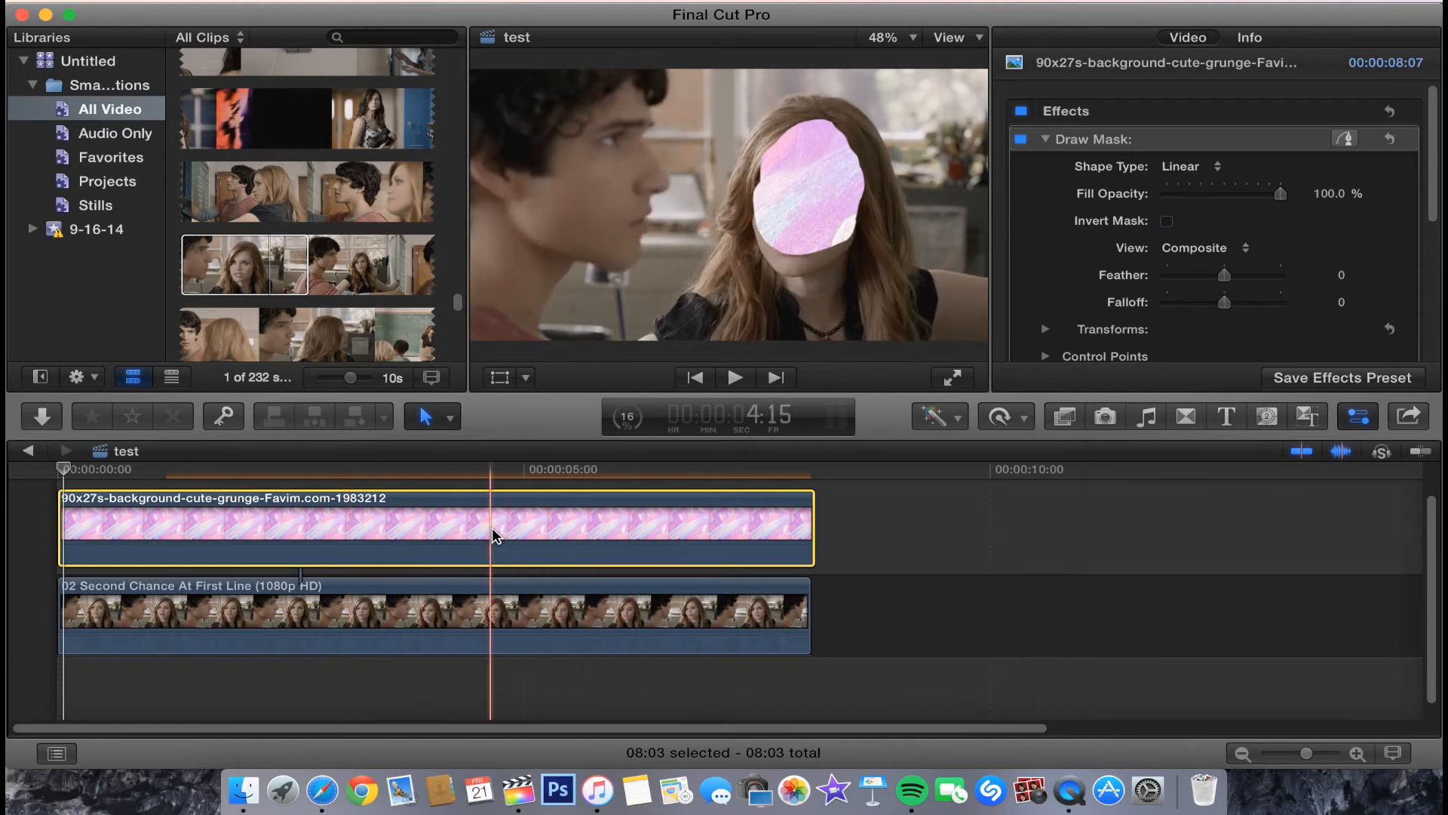
left_click(443, 527)
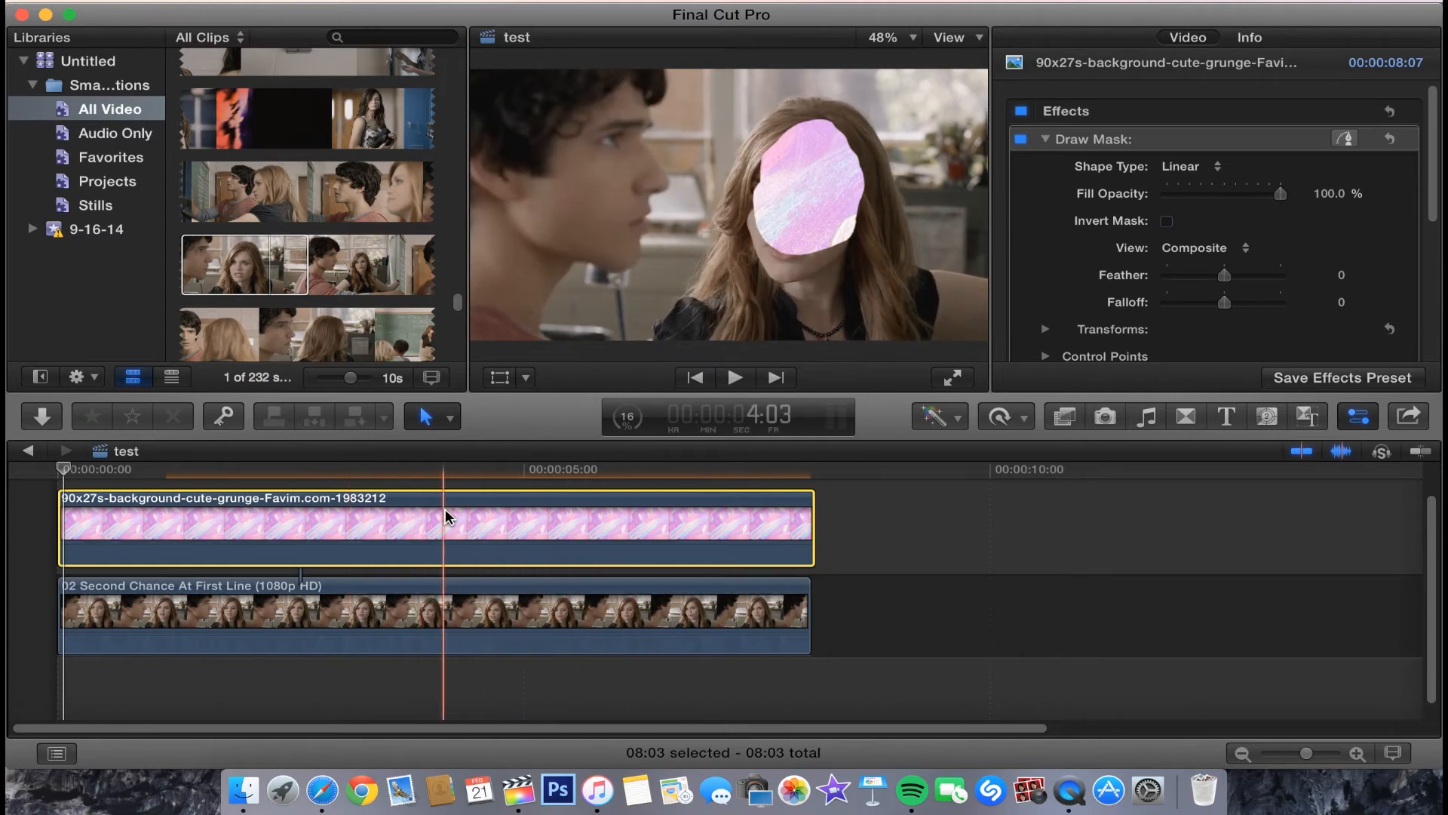
left_click(235, 526)
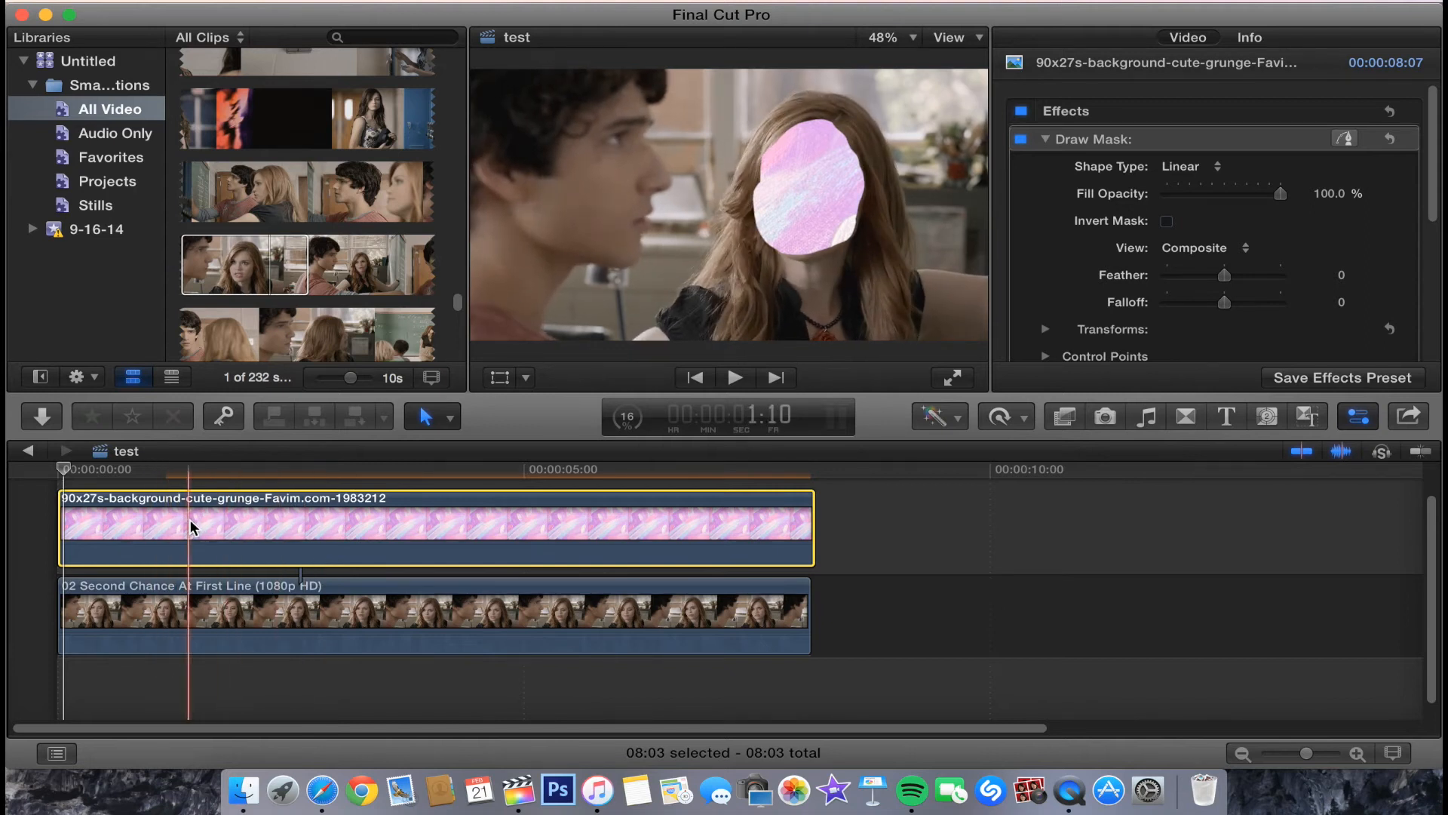
left_click(65, 469)
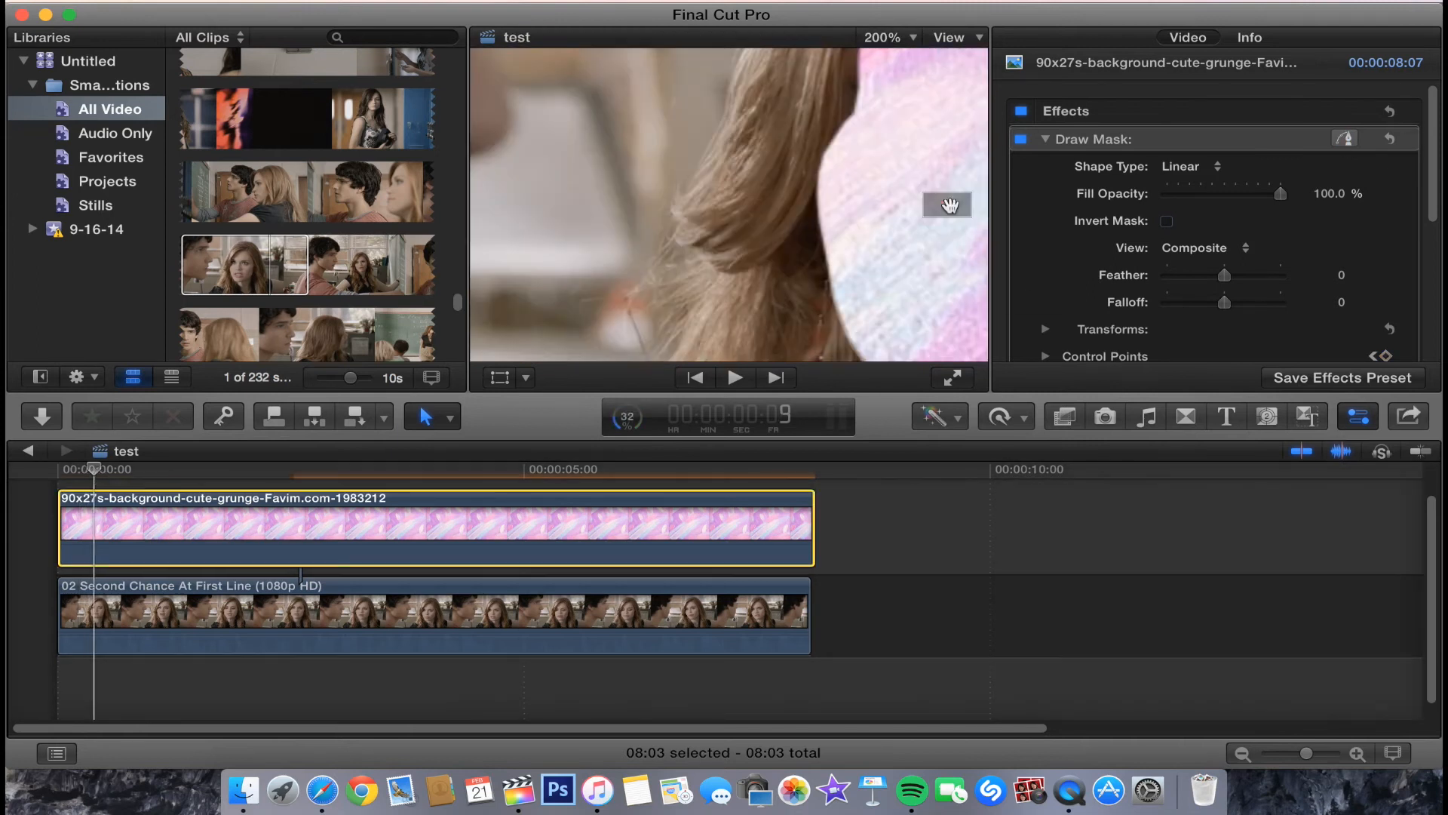
Set the viewer back to Fit and move to about three seconds in
left_click(888, 37)
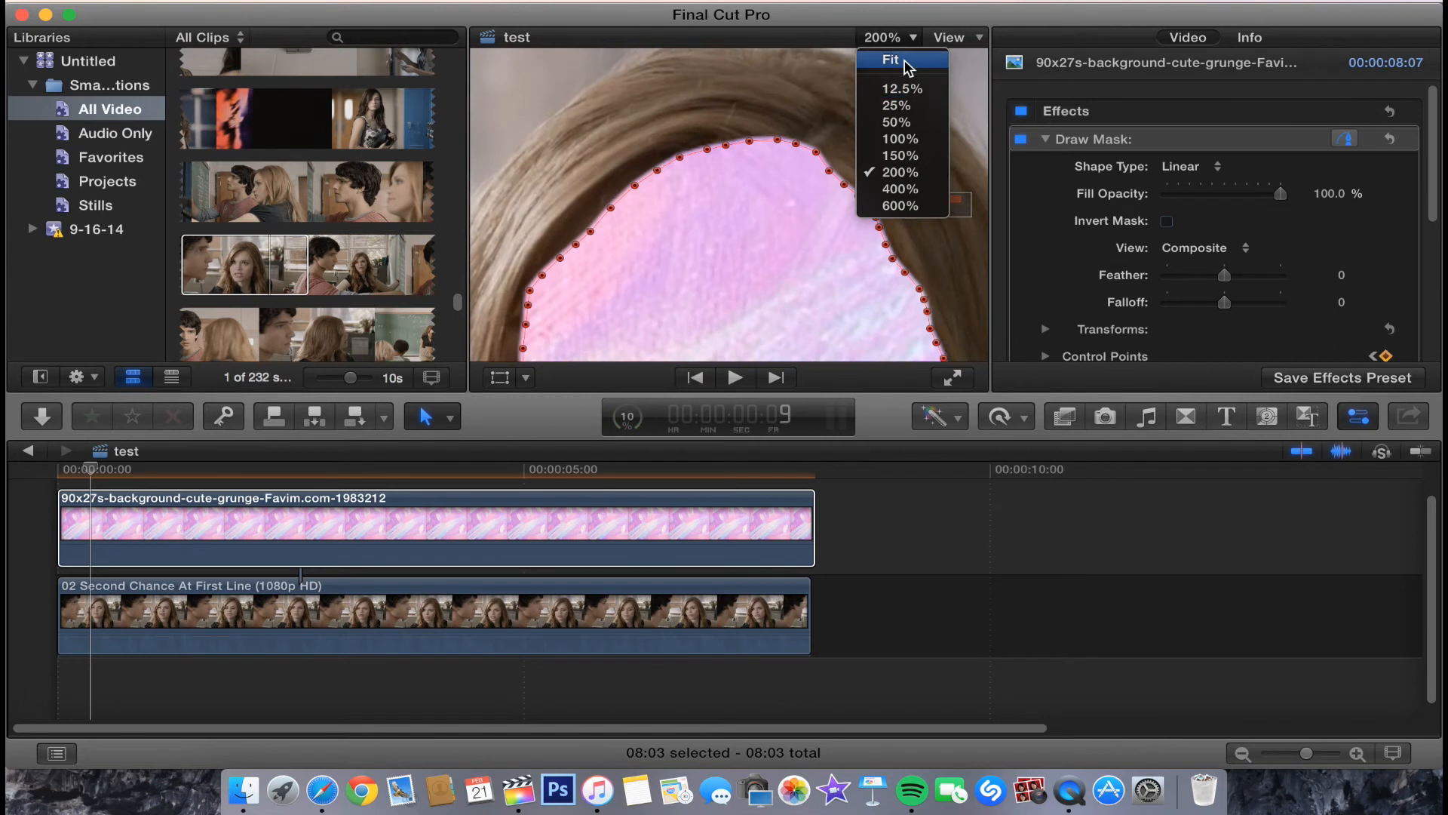
left_click(889, 59)
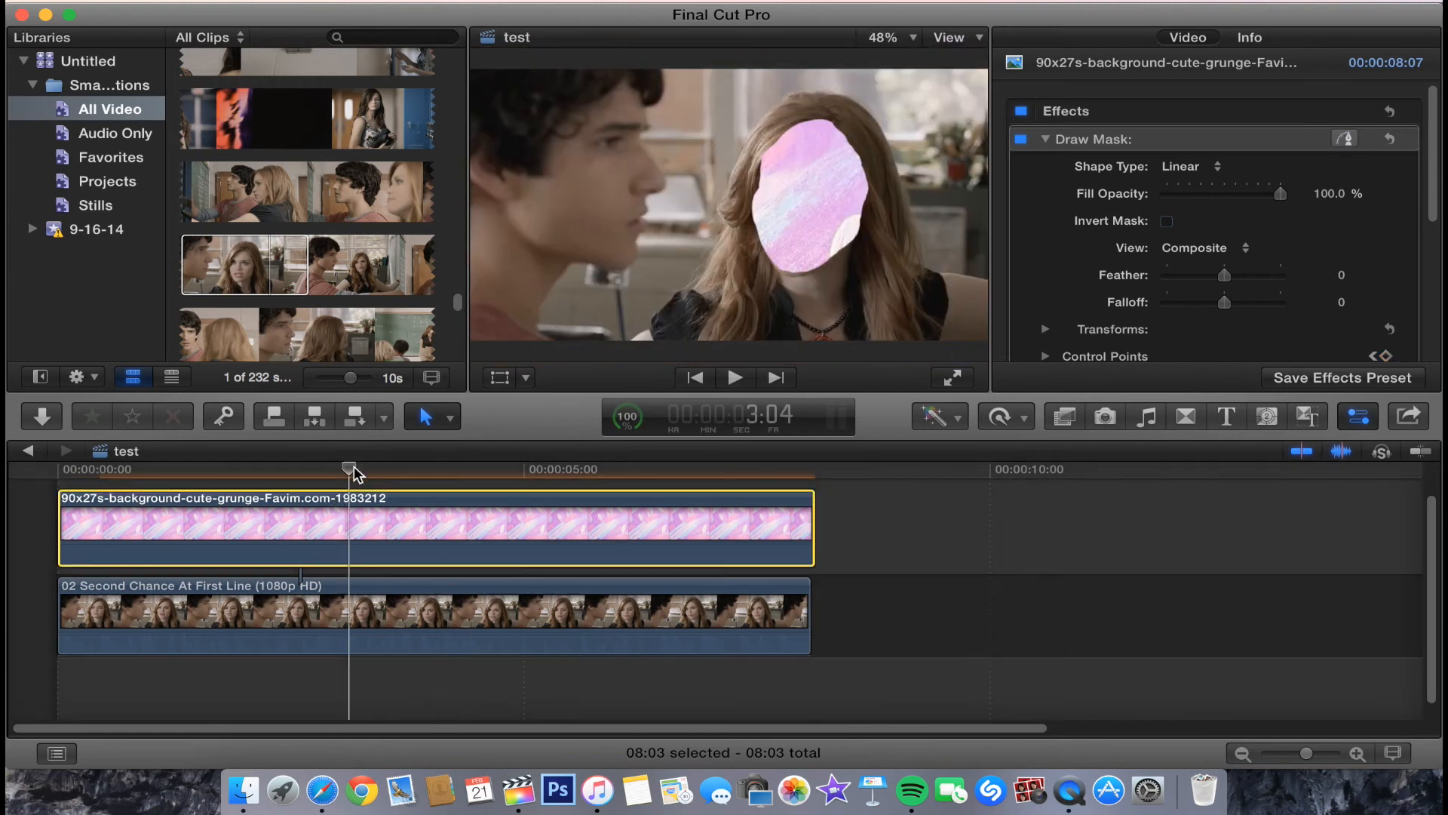
left_click(880, 37)
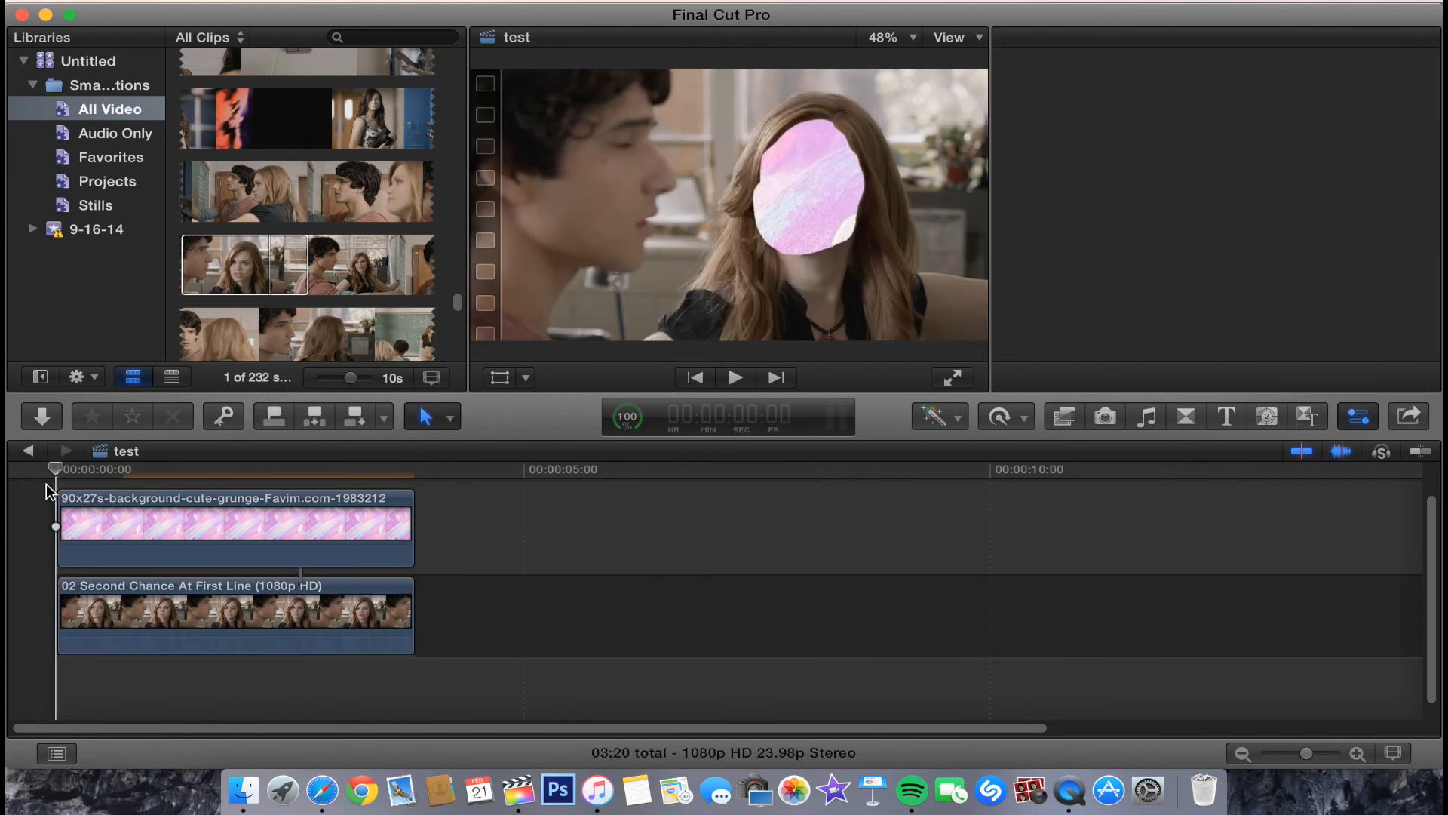
Select the pink texture clip to show its Draw Mask settings in the Inspector
left_click(235, 527)
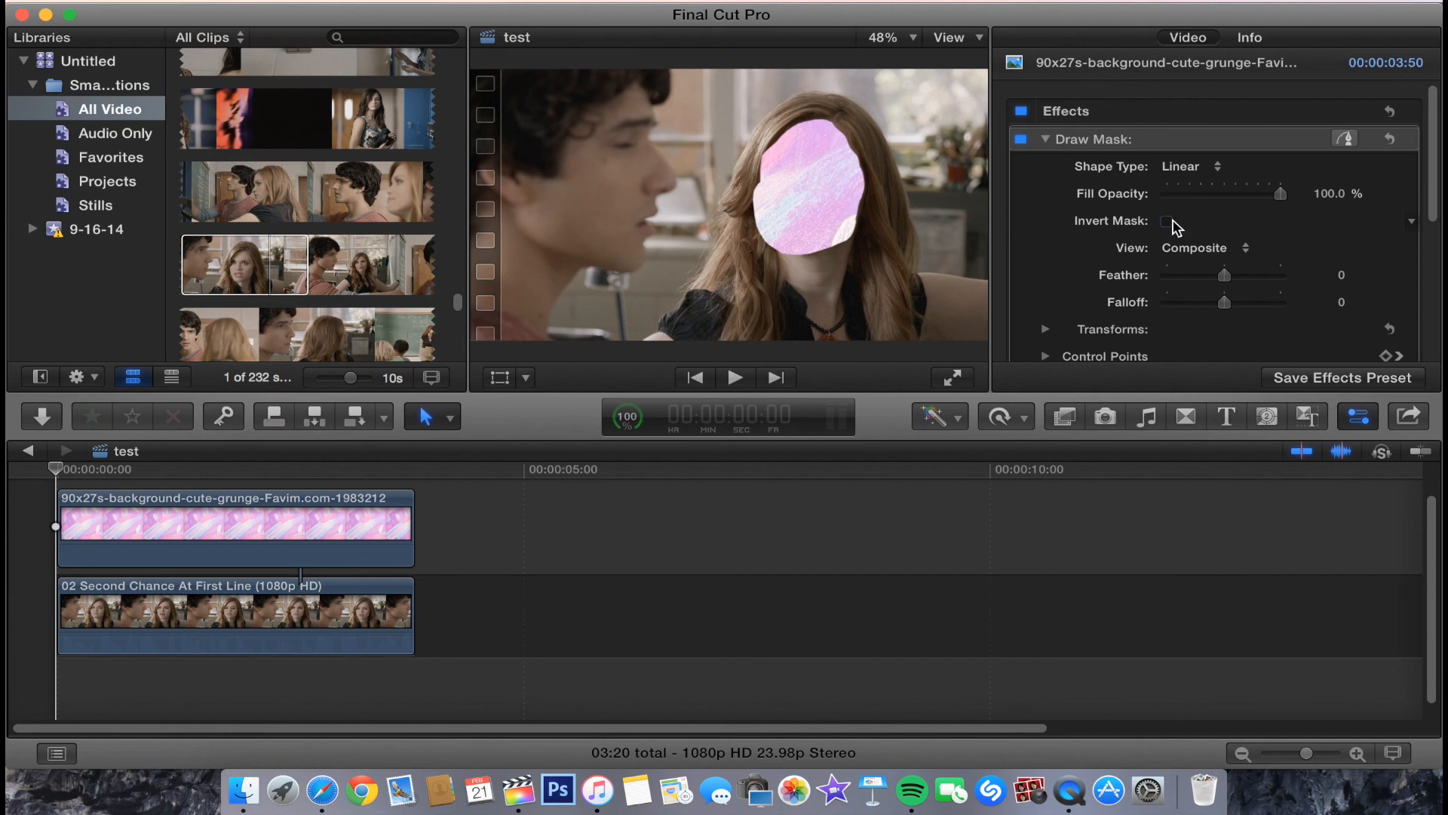
left_click(1167, 221)
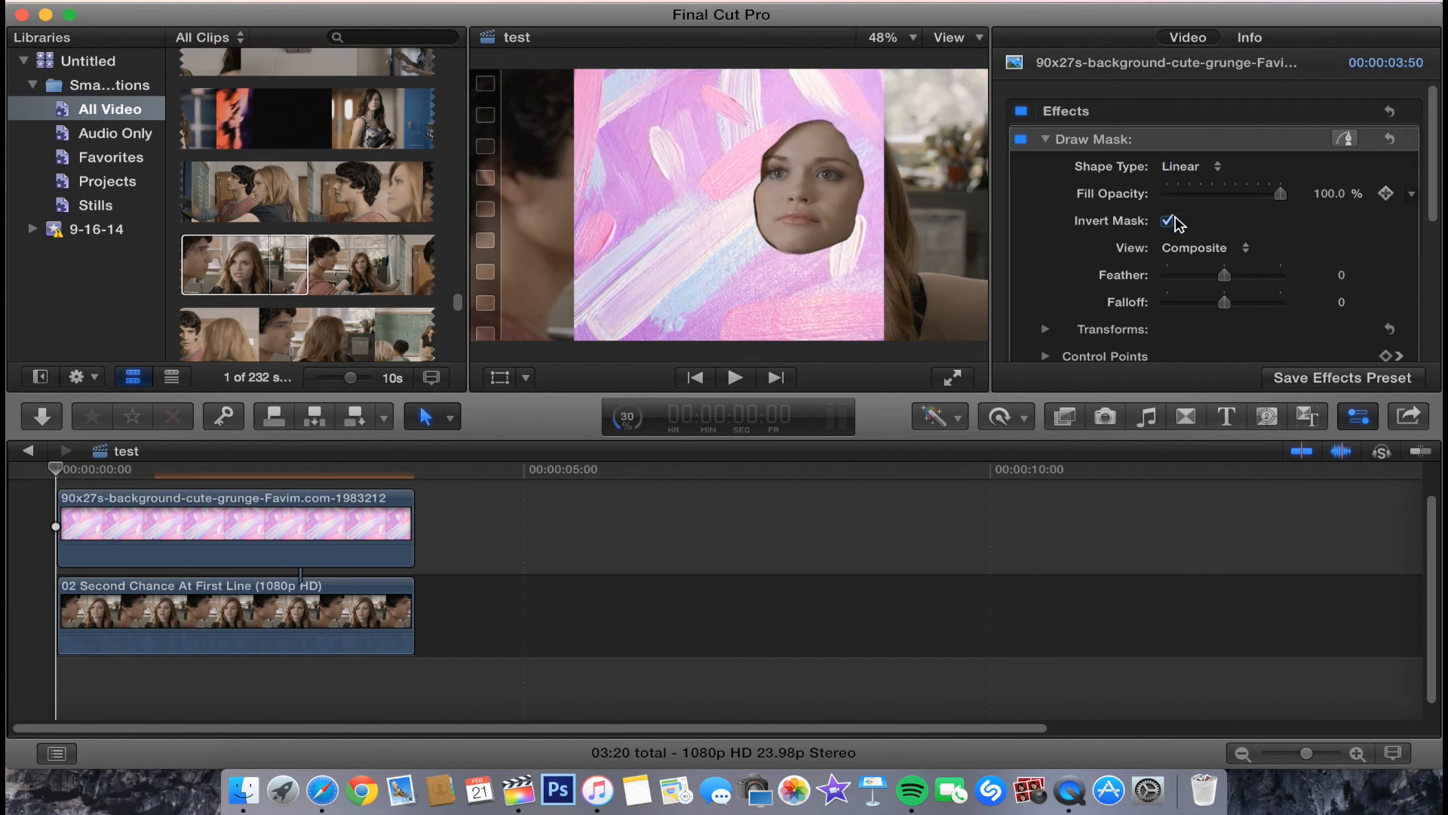
left_click(1165, 221)
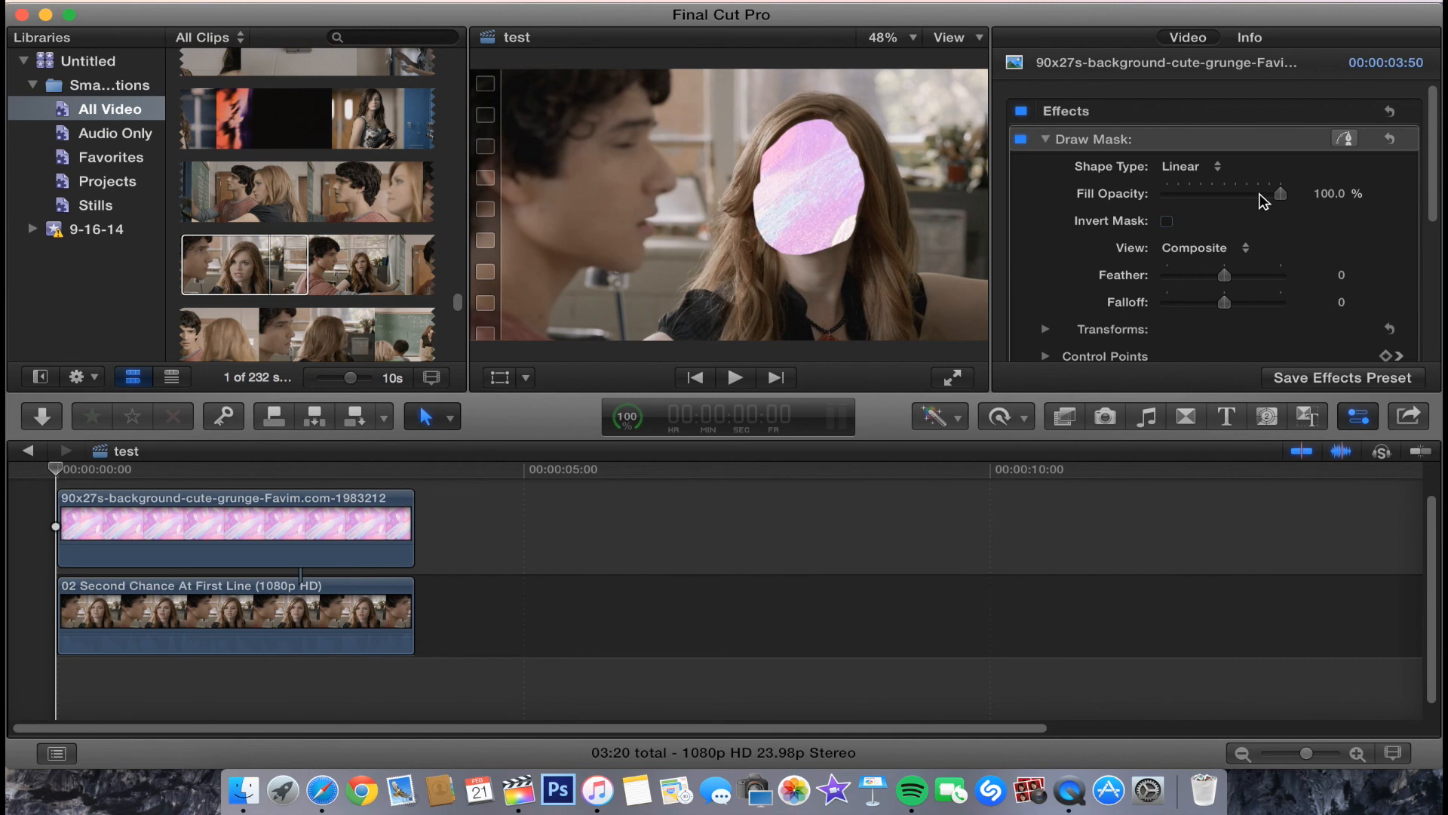
mouse_move(1361, 151)
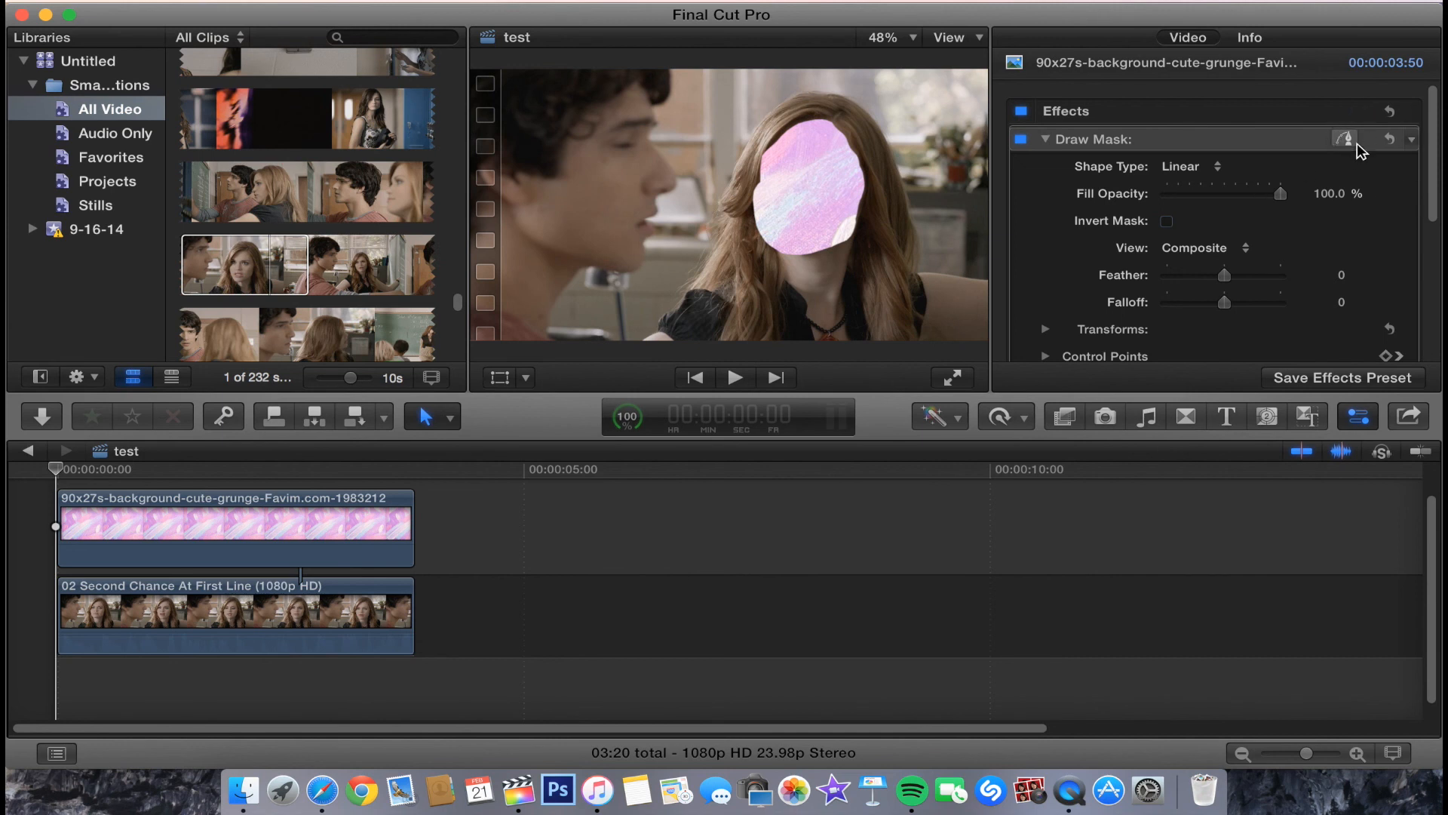
left_click(1344, 138)
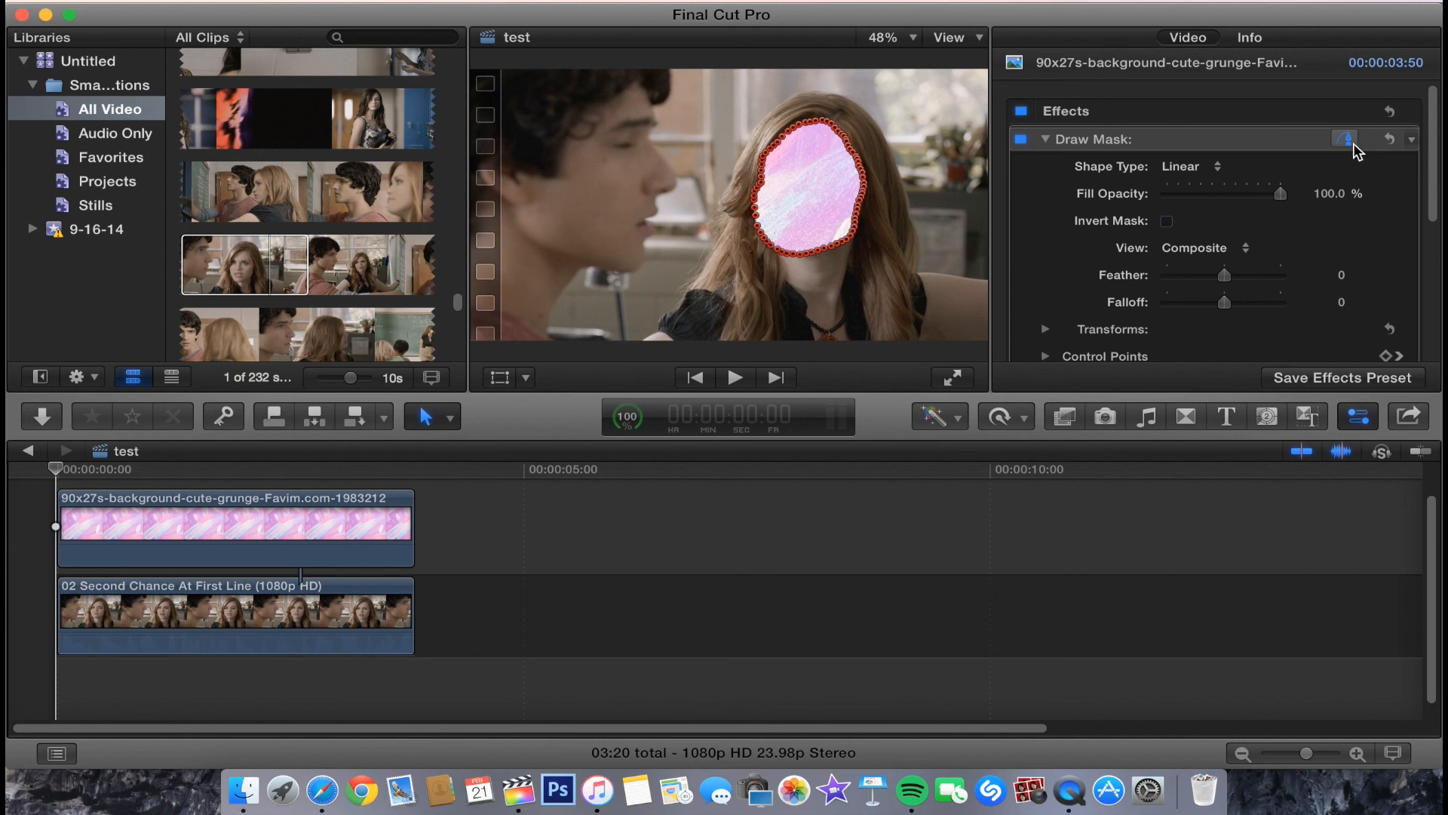
left_click(1346, 139)
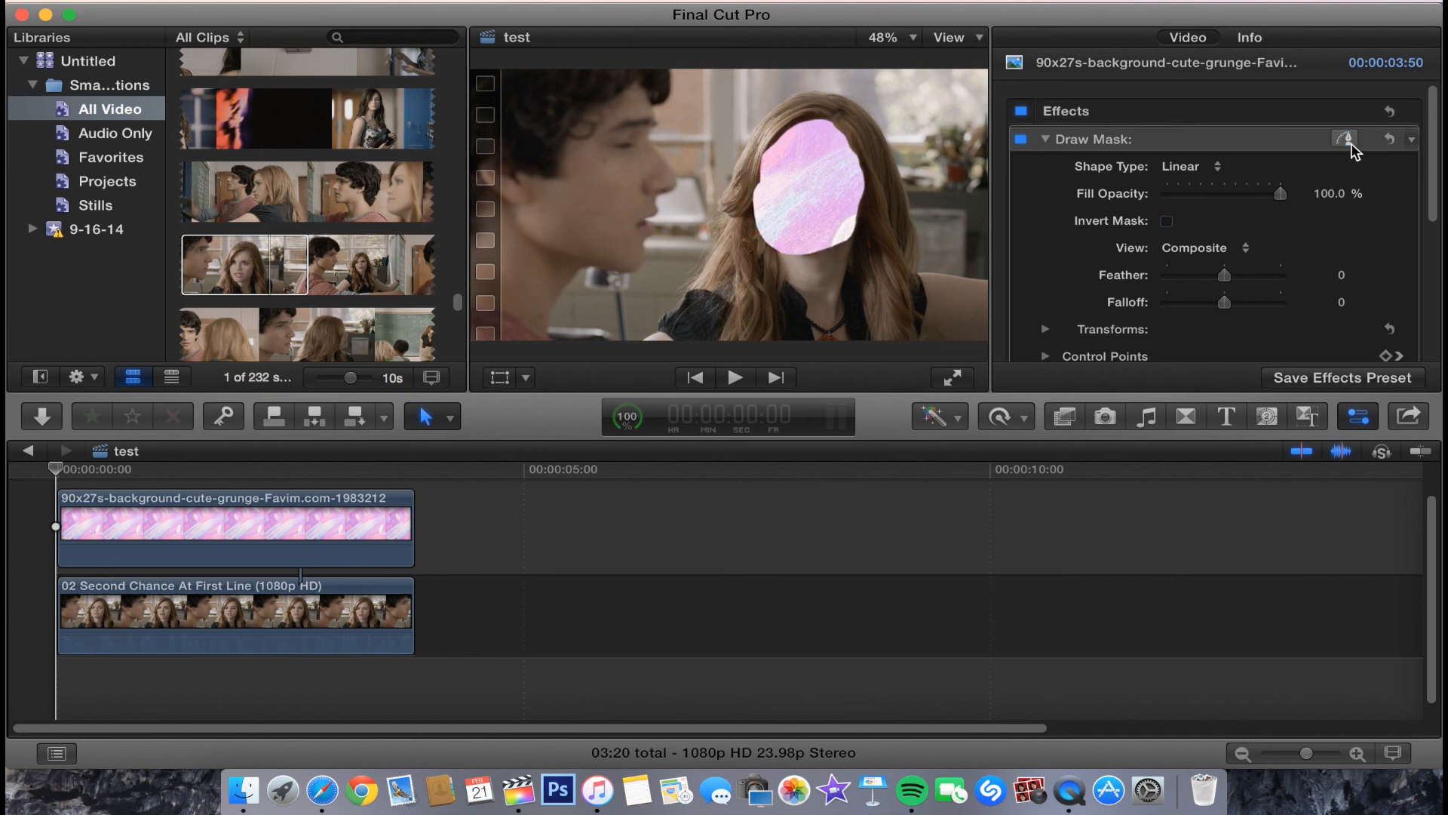